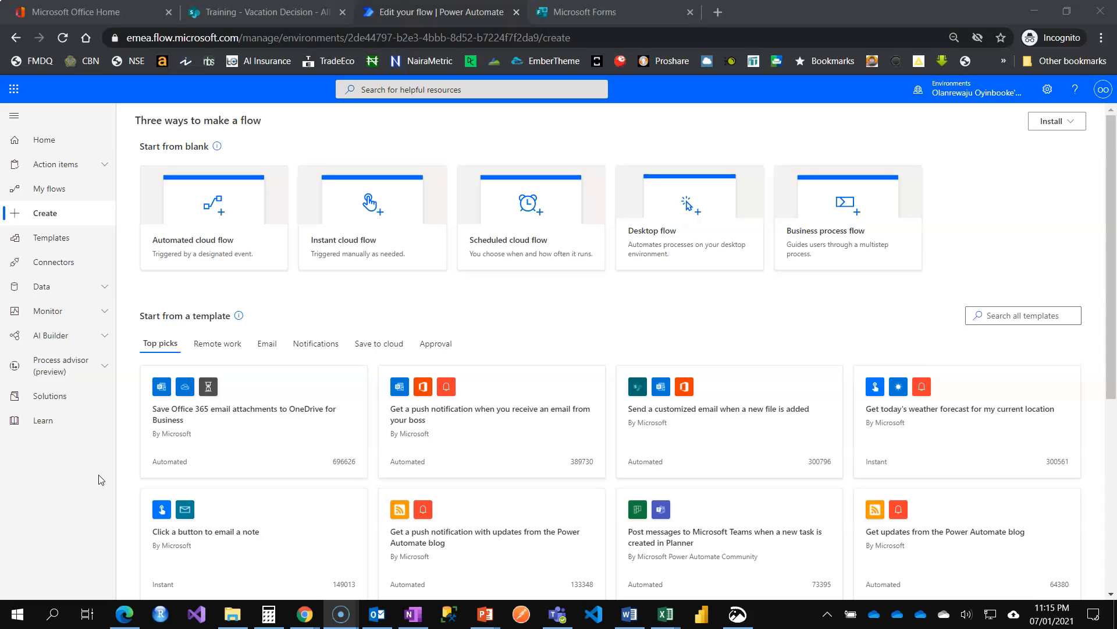
mouse_move(298, 298)
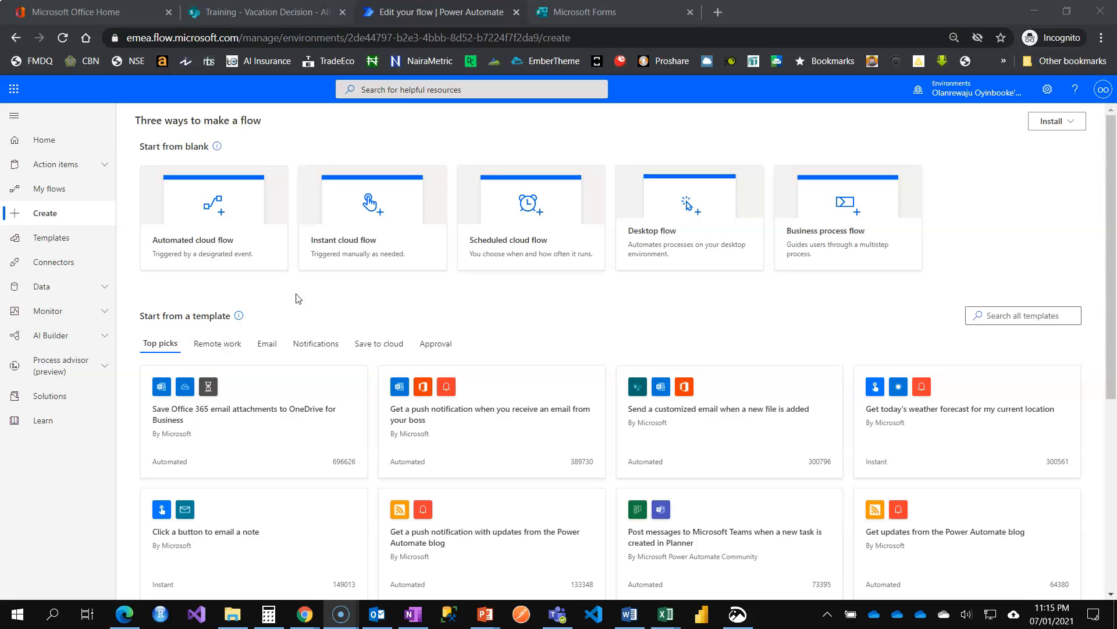
- Create an instant cloud flow named 'Editor Switch' with the 'Manually trigger a flow' trigger
click(371, 218)
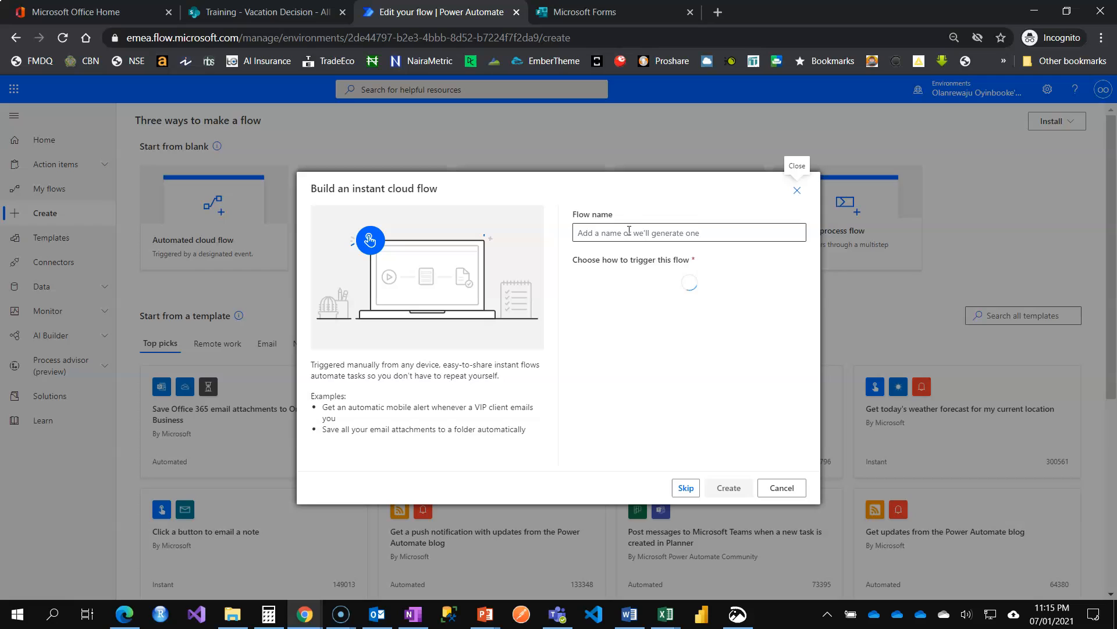
text(Edit)
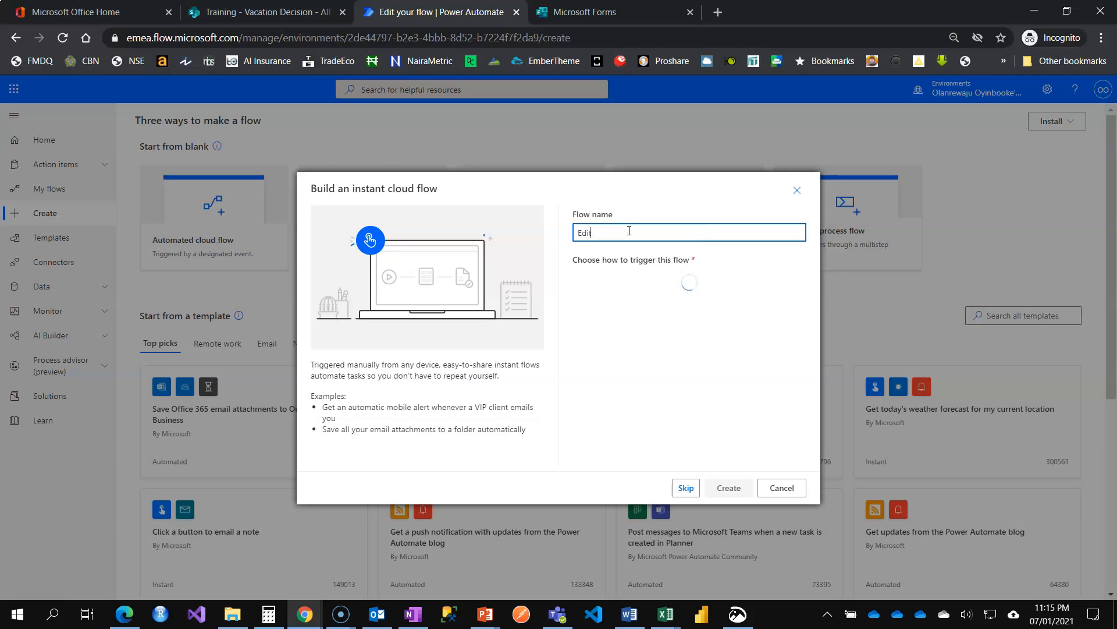
text(or Switch)
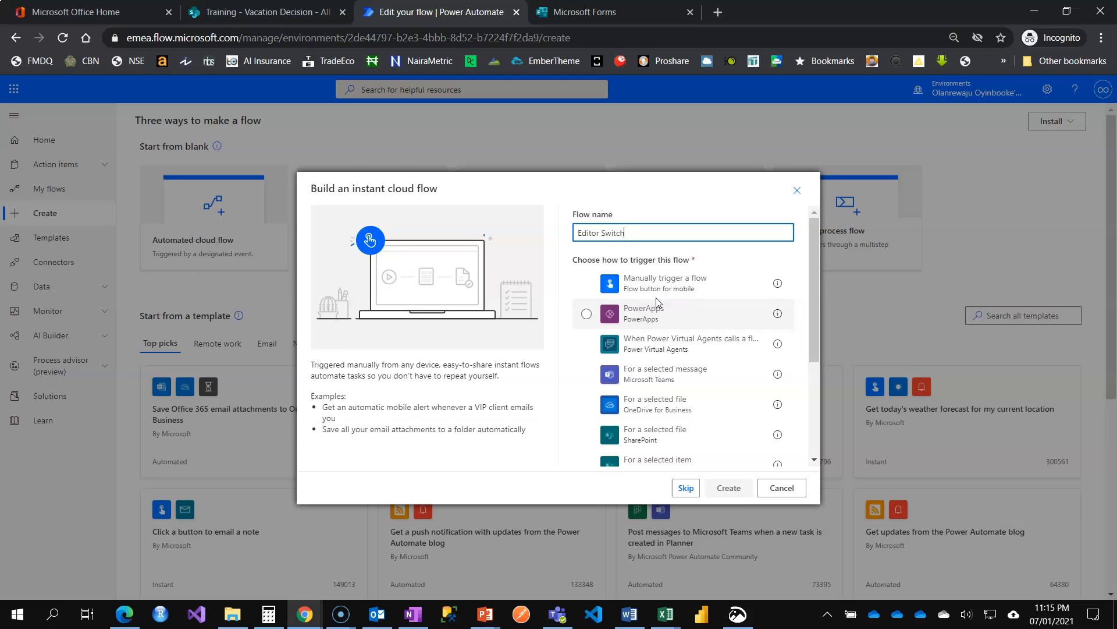
click(727, 488)
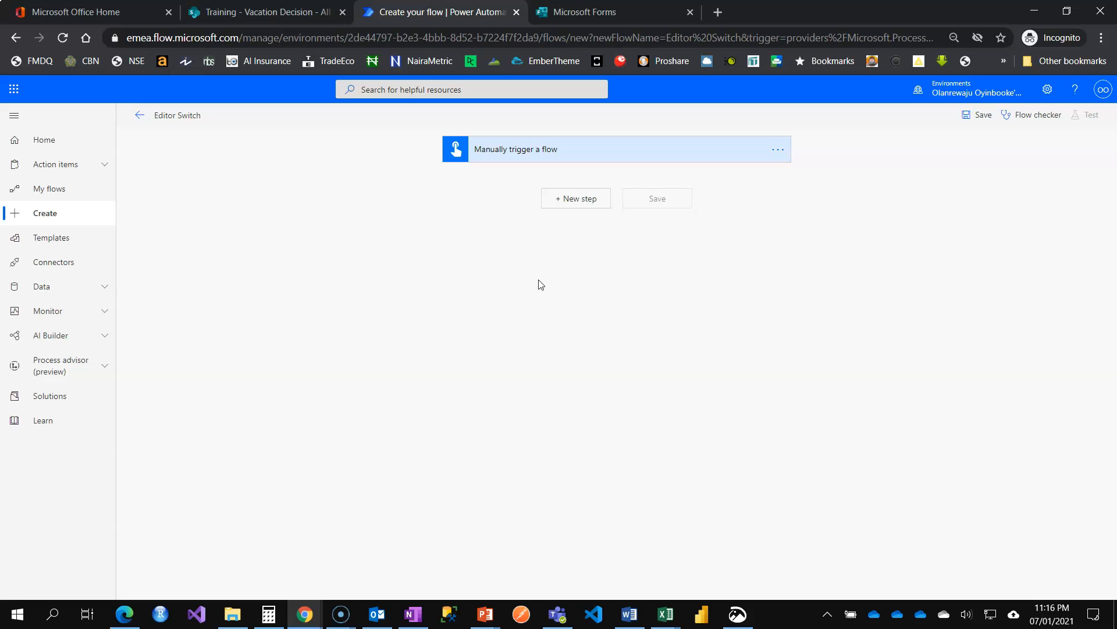
mouse_move(586, 239)
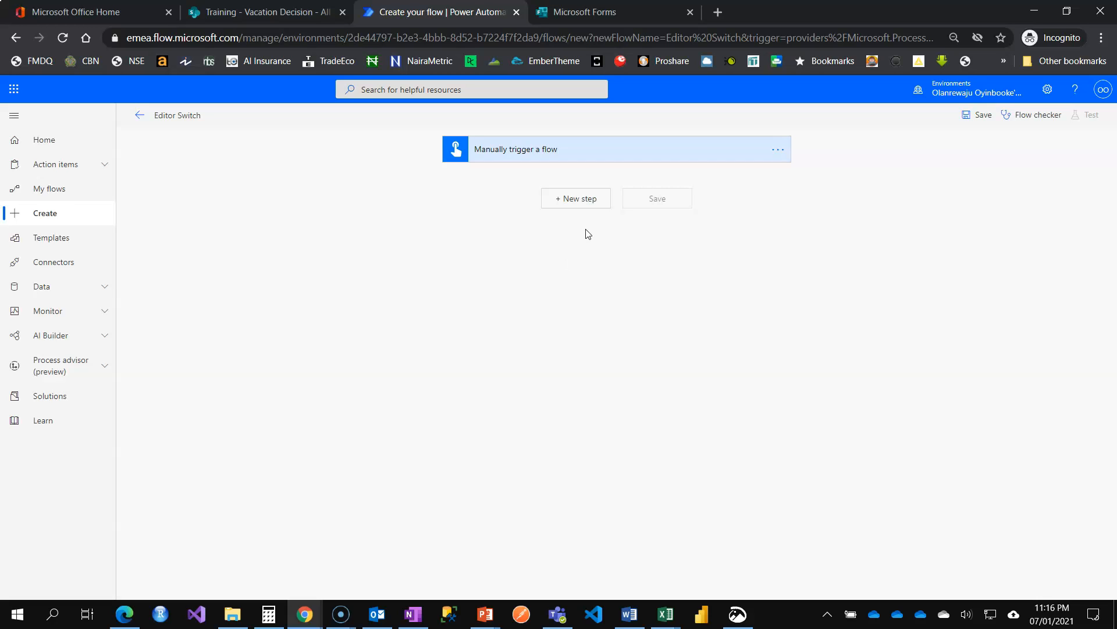
mouse_move(577, 198)
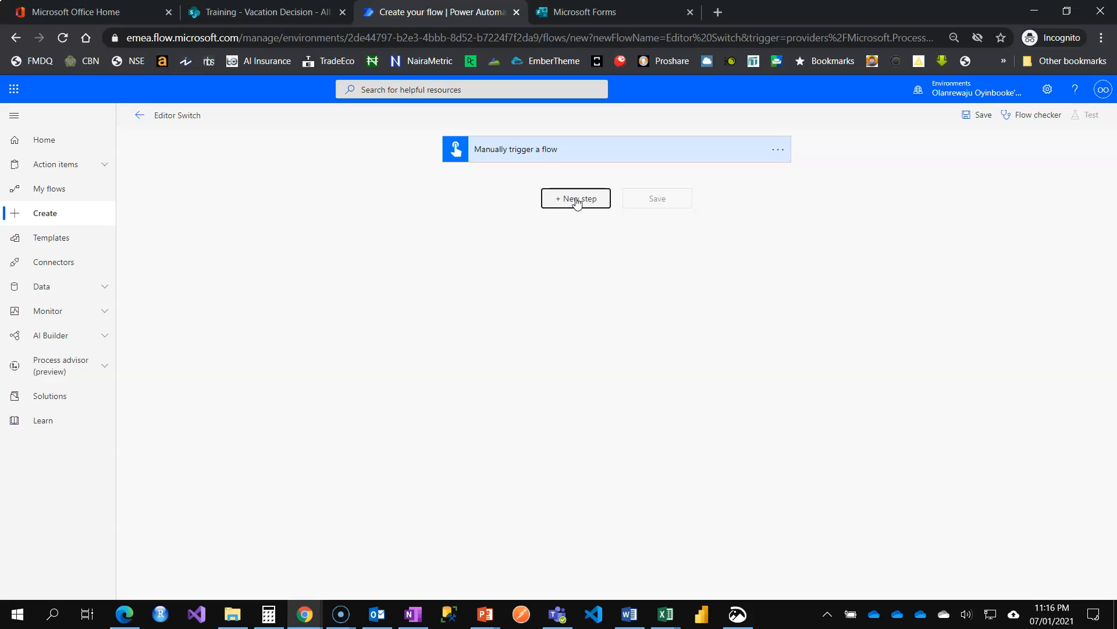
- Add a new step after the trigger and search the actions for 'initialize'
click(575, 198)
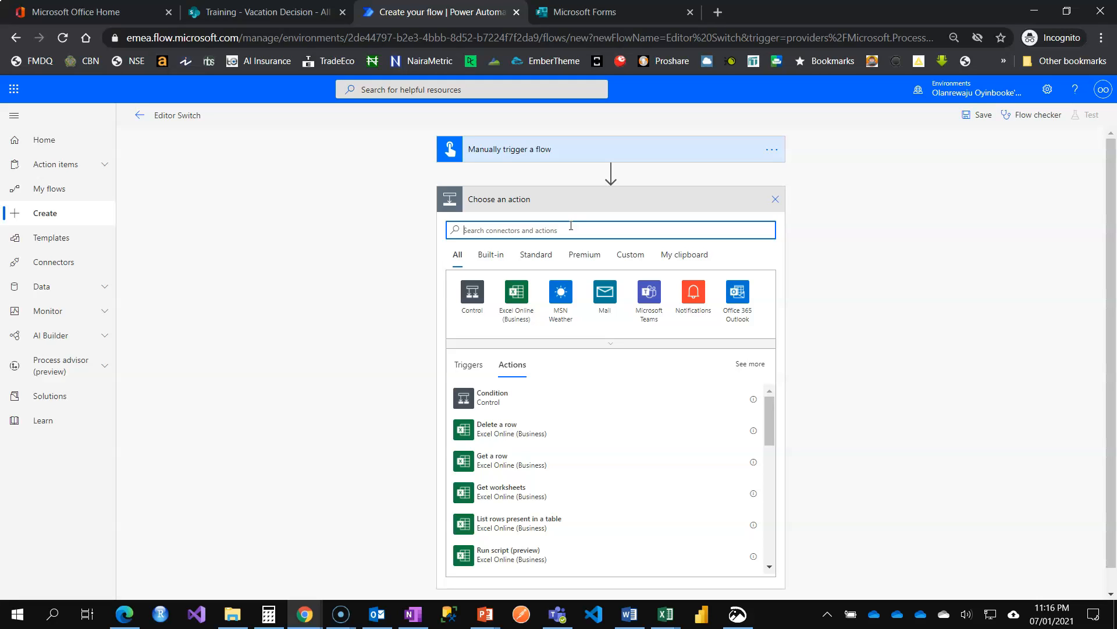
text(inti)
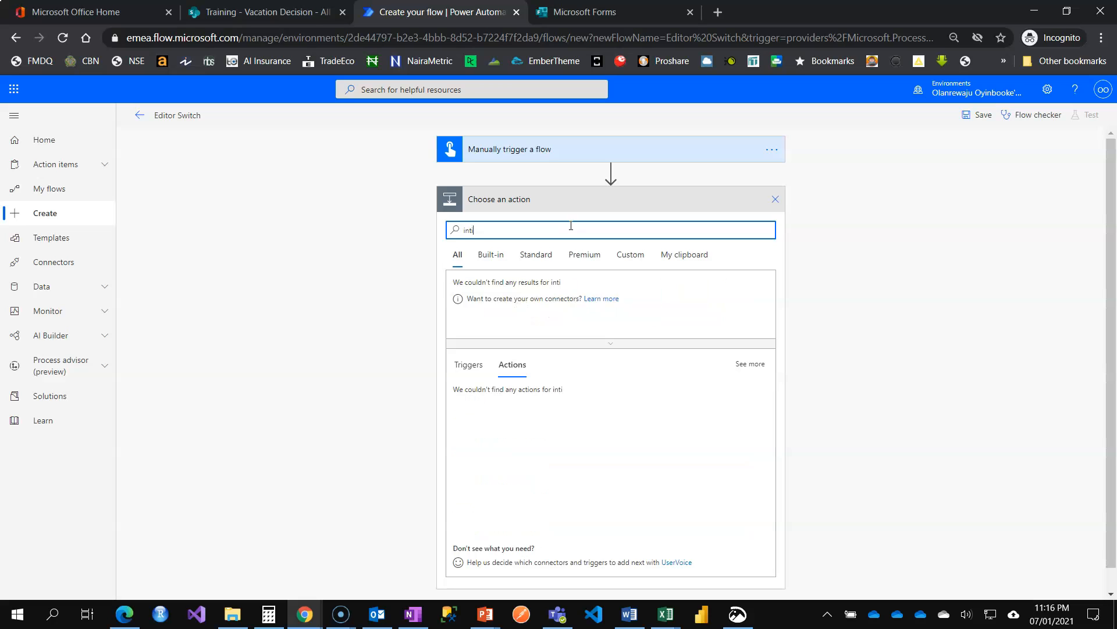
text(alize)
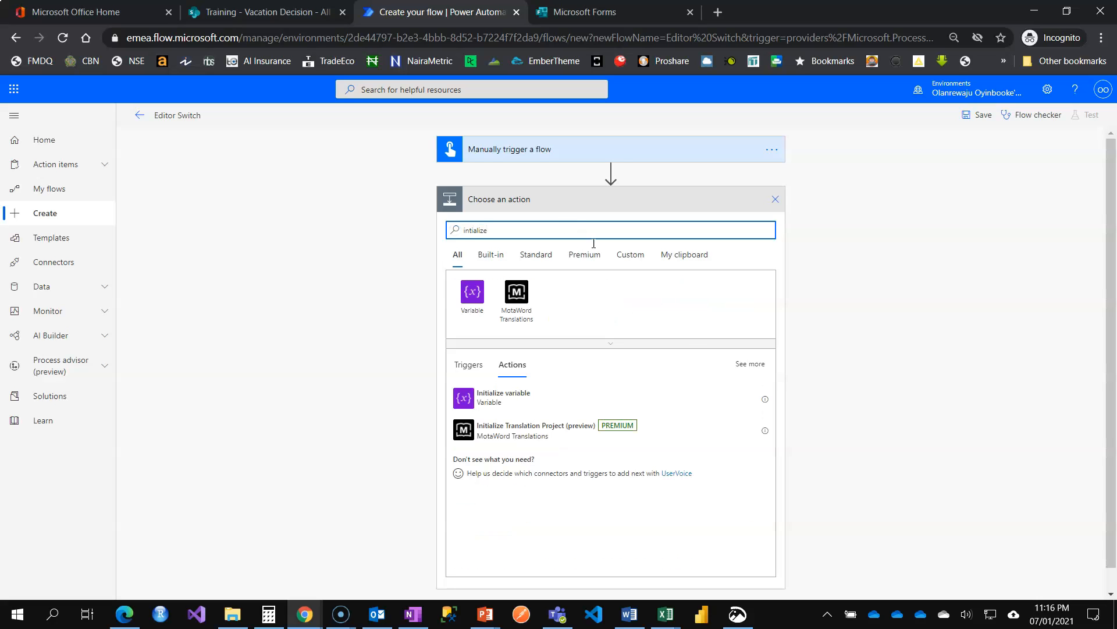
- Add an Initialize variable action named 'time' of type String and move to its Value field
click(503, 397)
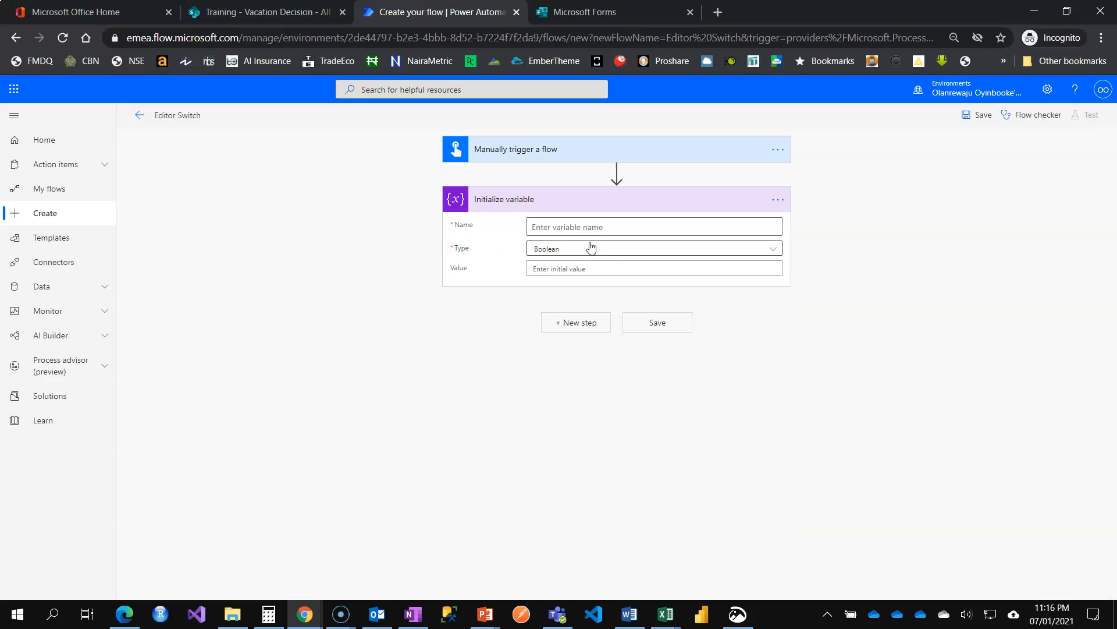
click(653, 247)
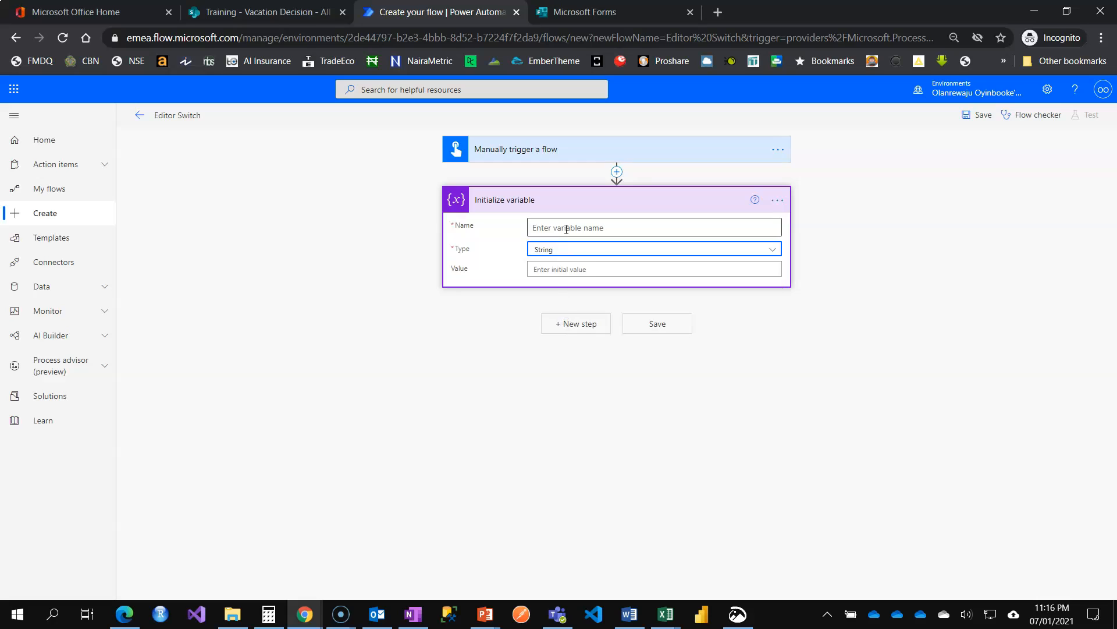
text(time)
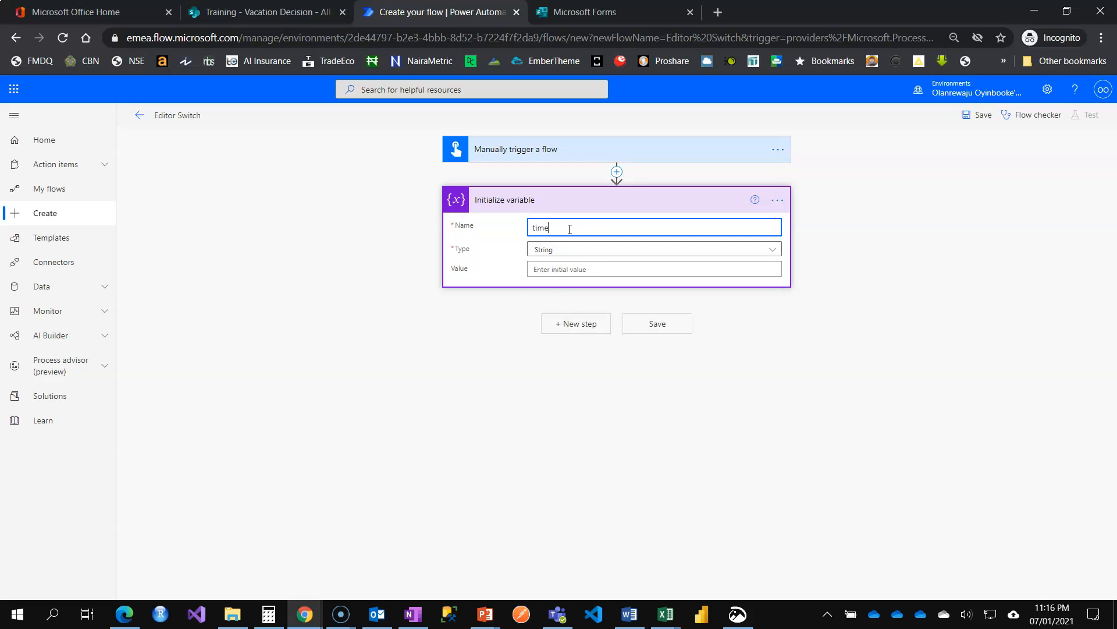
click(653, 269)
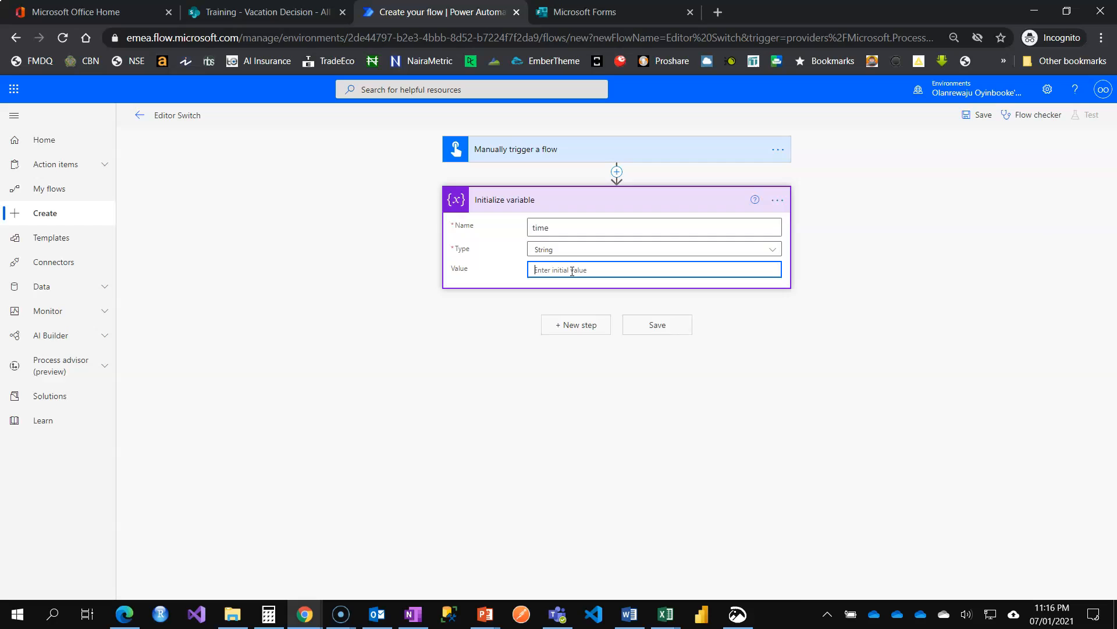
click(653, 269)
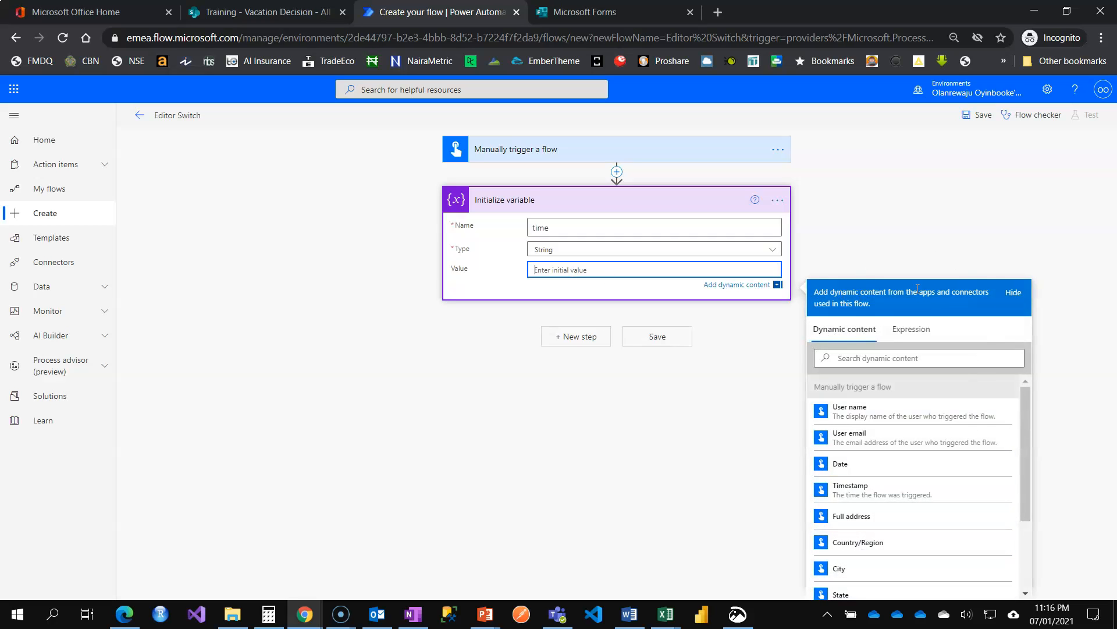
mouse_move(961, 266)
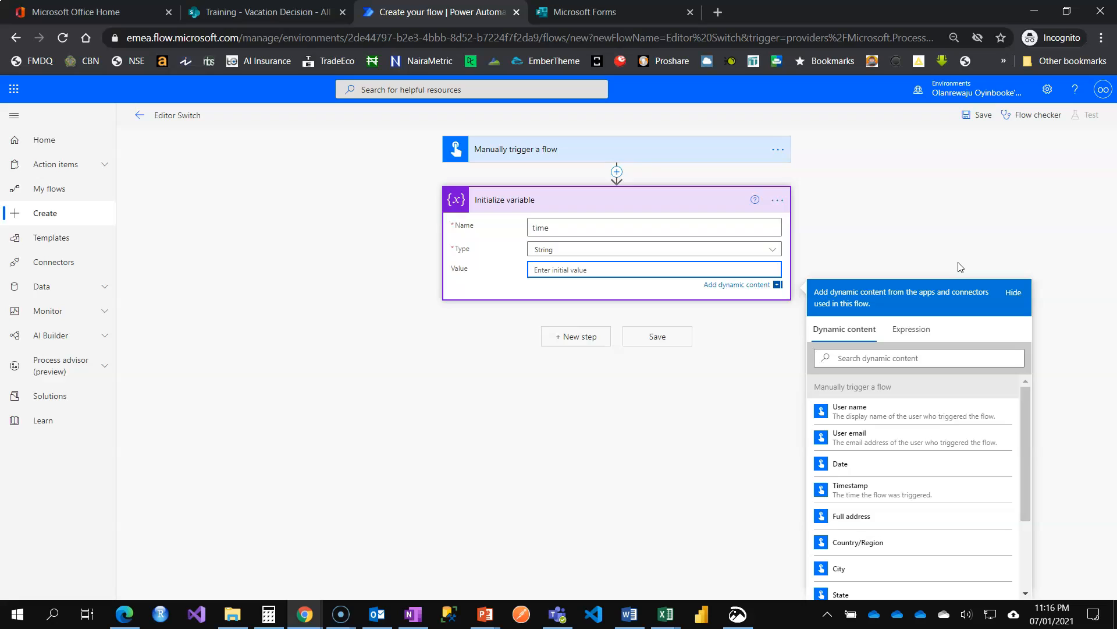
mouse_move(967, 269)
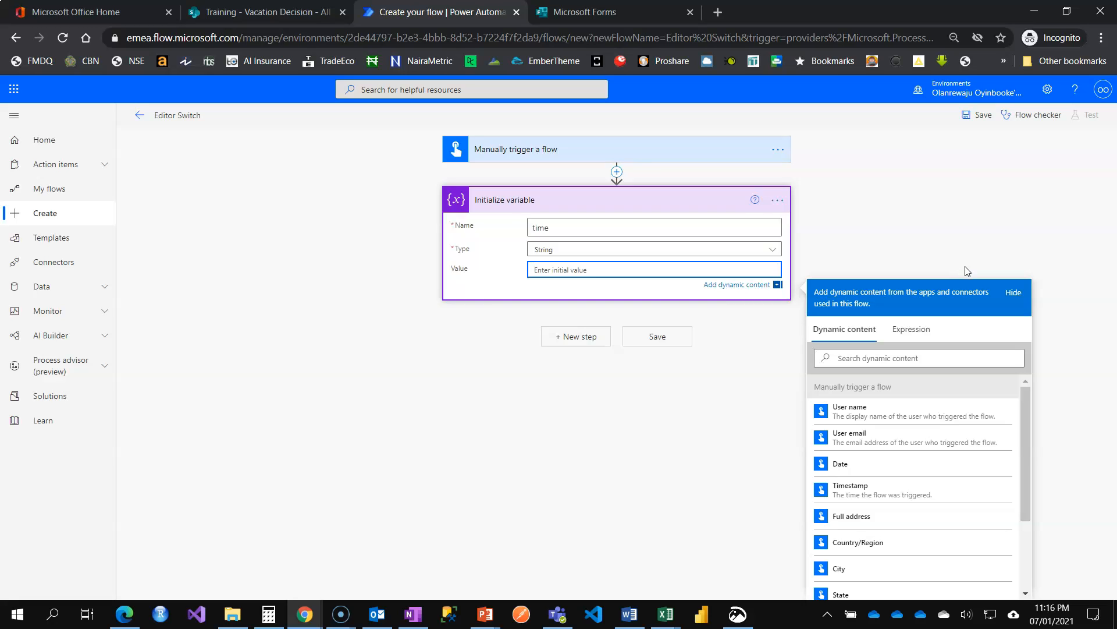
mouse_move(919, 307)
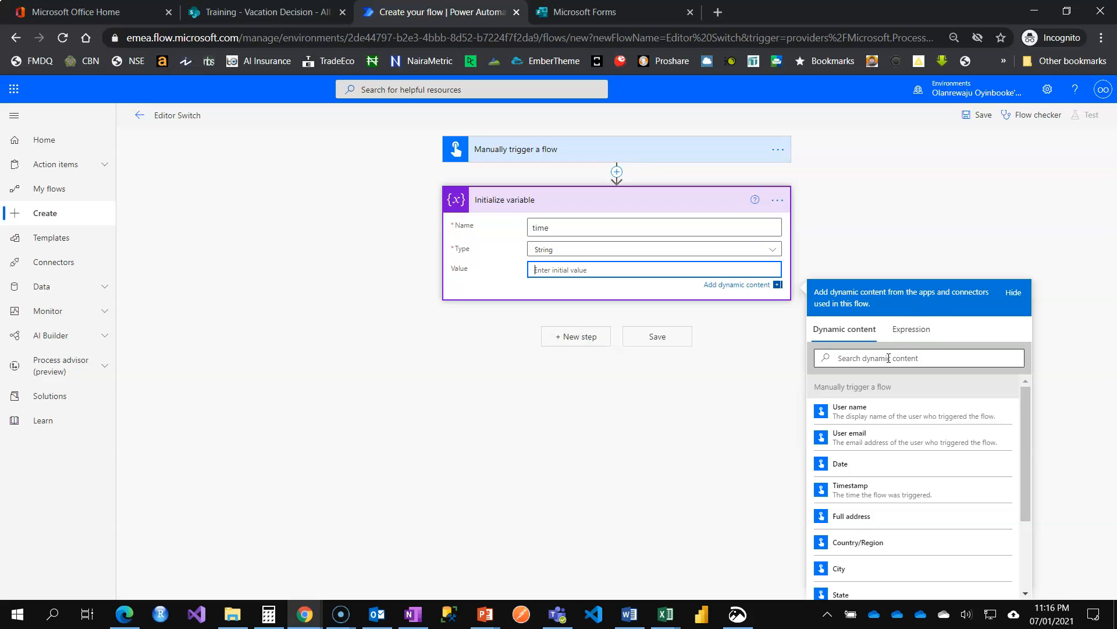
- Begin an expression for the value and insert the formatDateTime function, leaving it unconfirmed
click(911, 328)
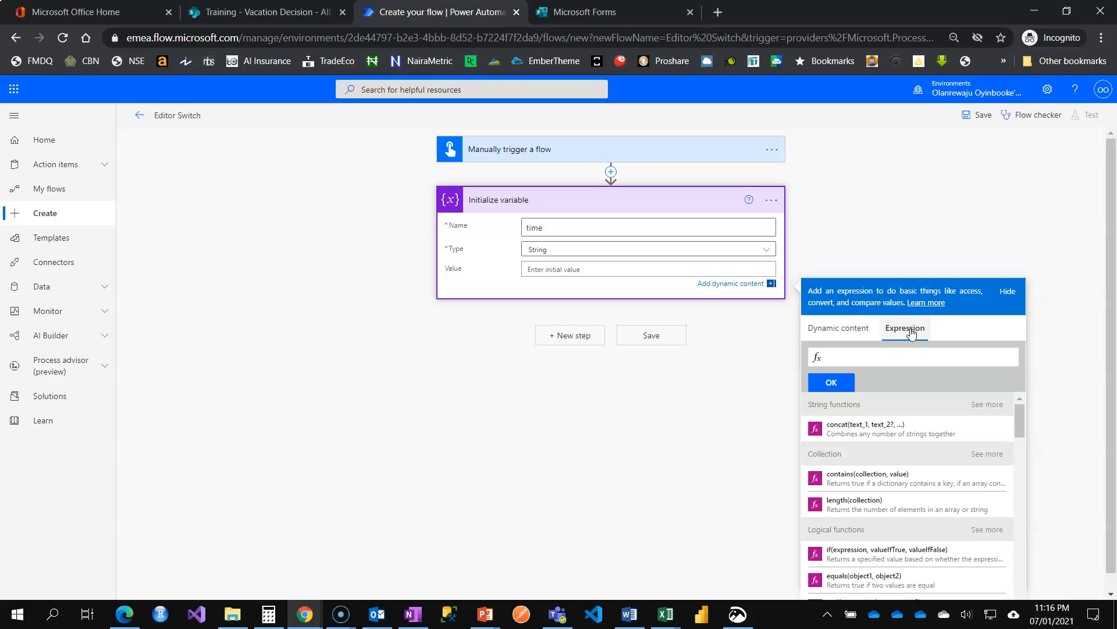
mouse_move(1040, 353)
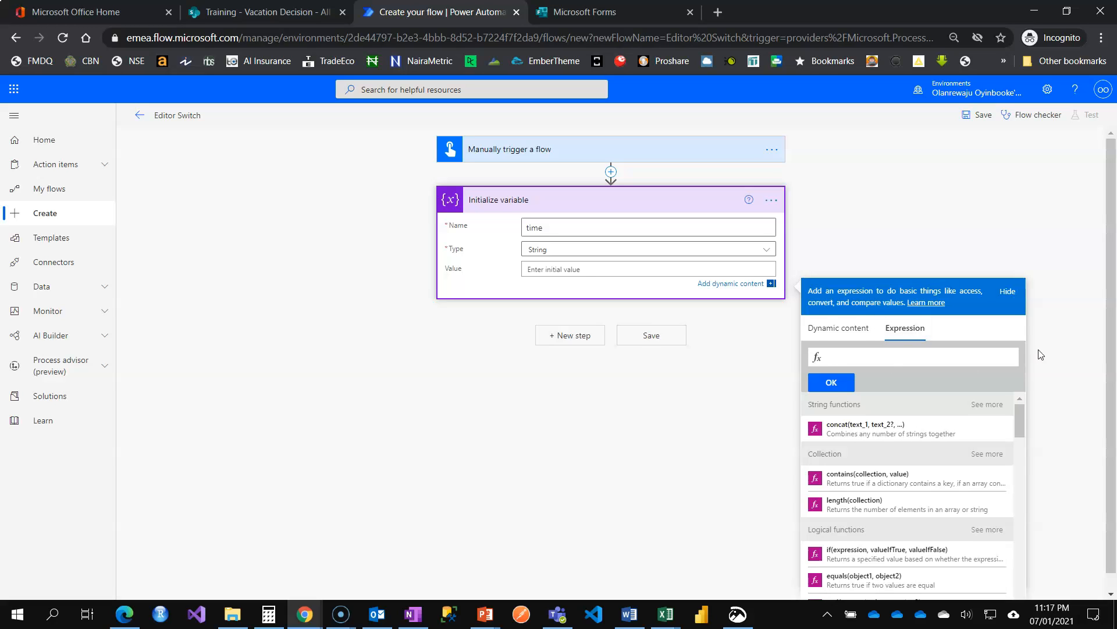
click(912, 356)
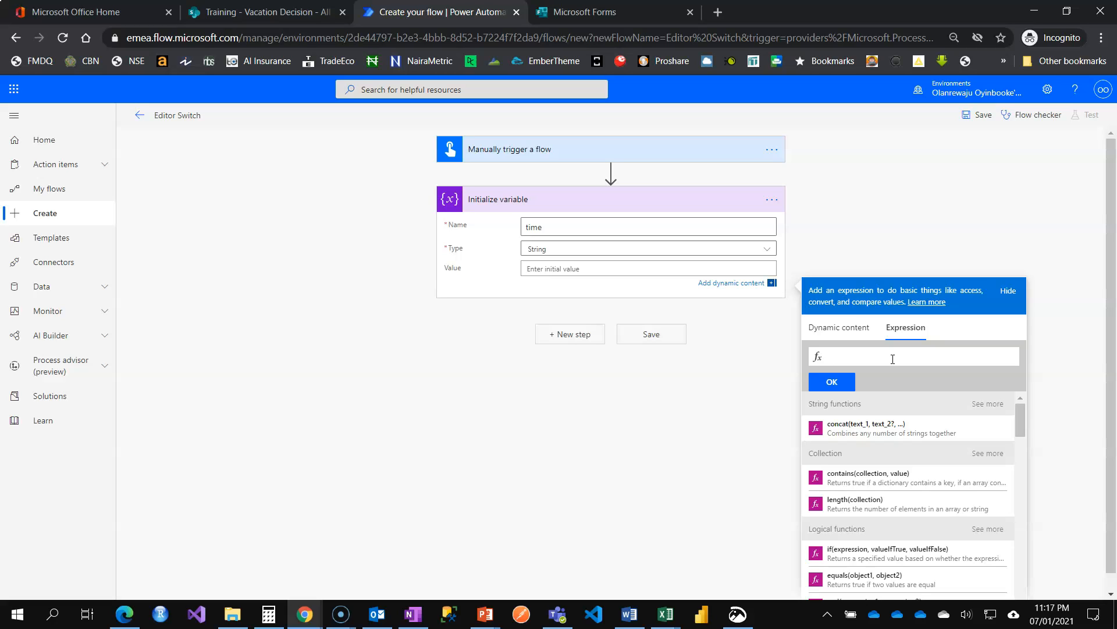
text(form)
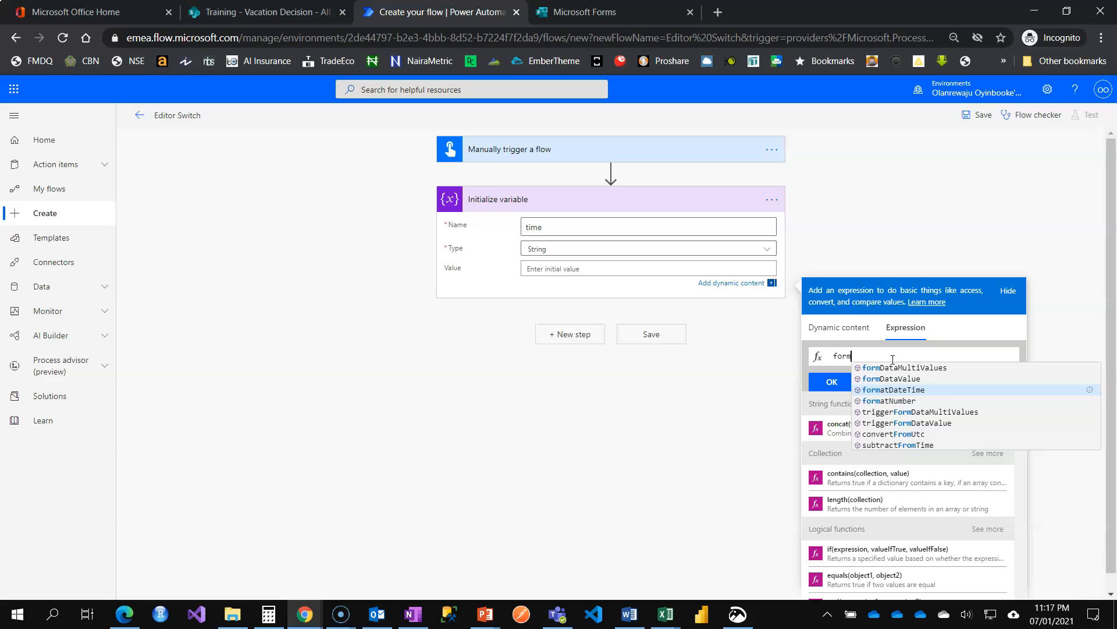
click(893, 388)
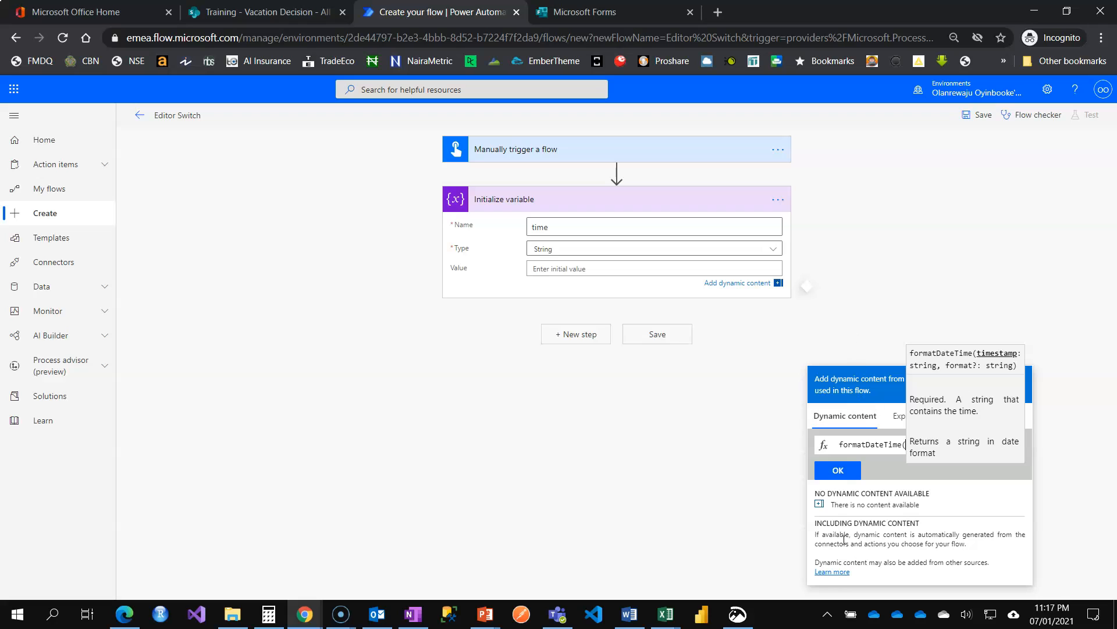
mouse_move(894, 433)
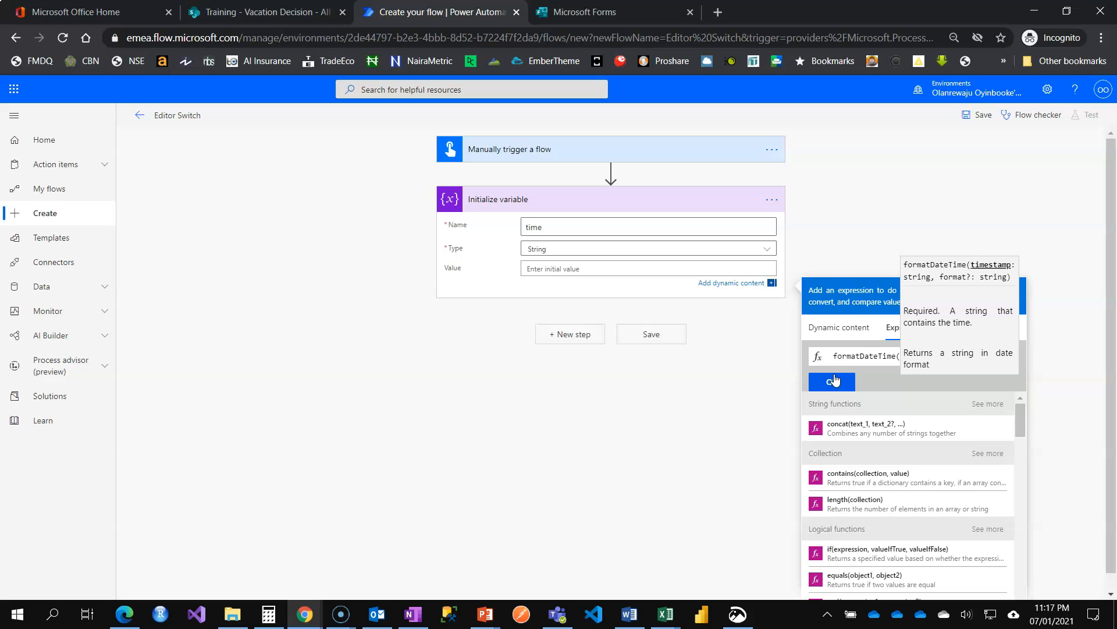
mouse_move(761, 398)
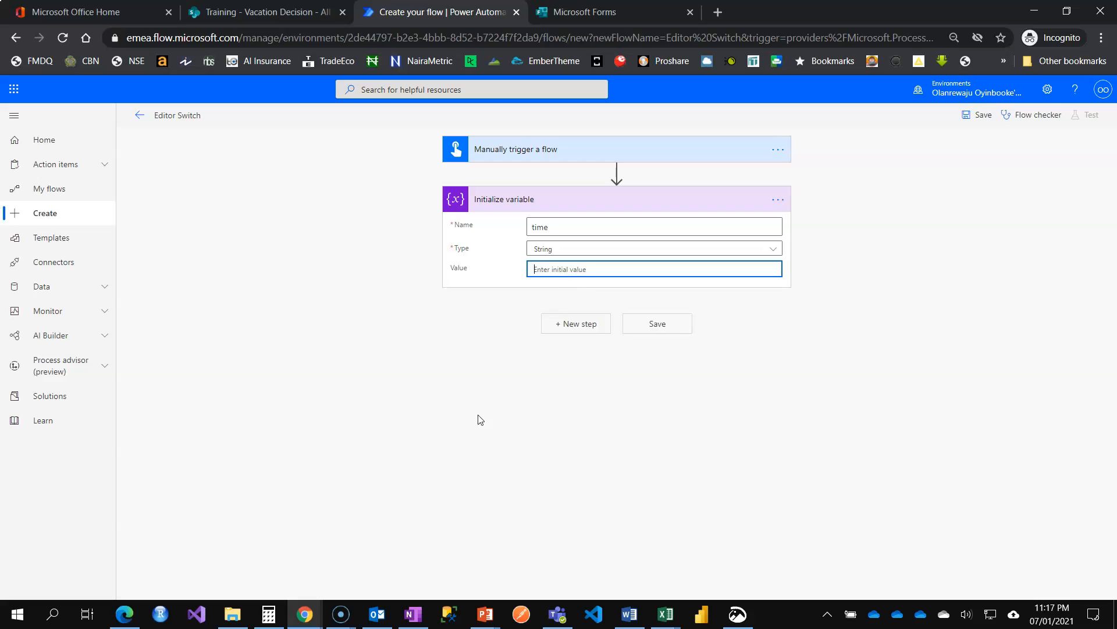
mouse_move(497, 384)
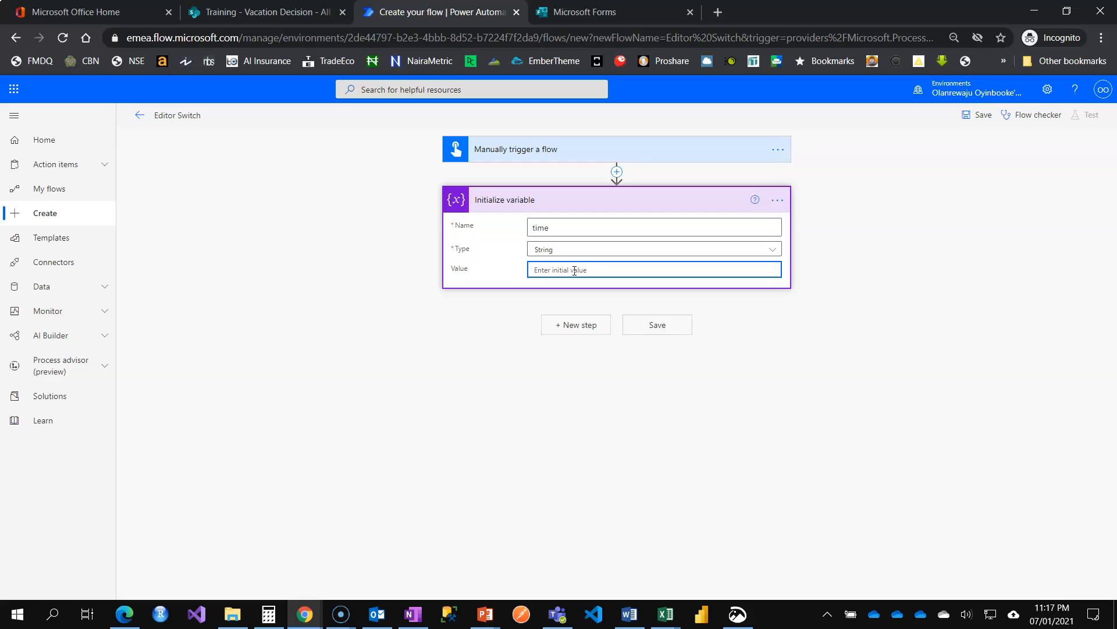
mouse_move(517, 369)
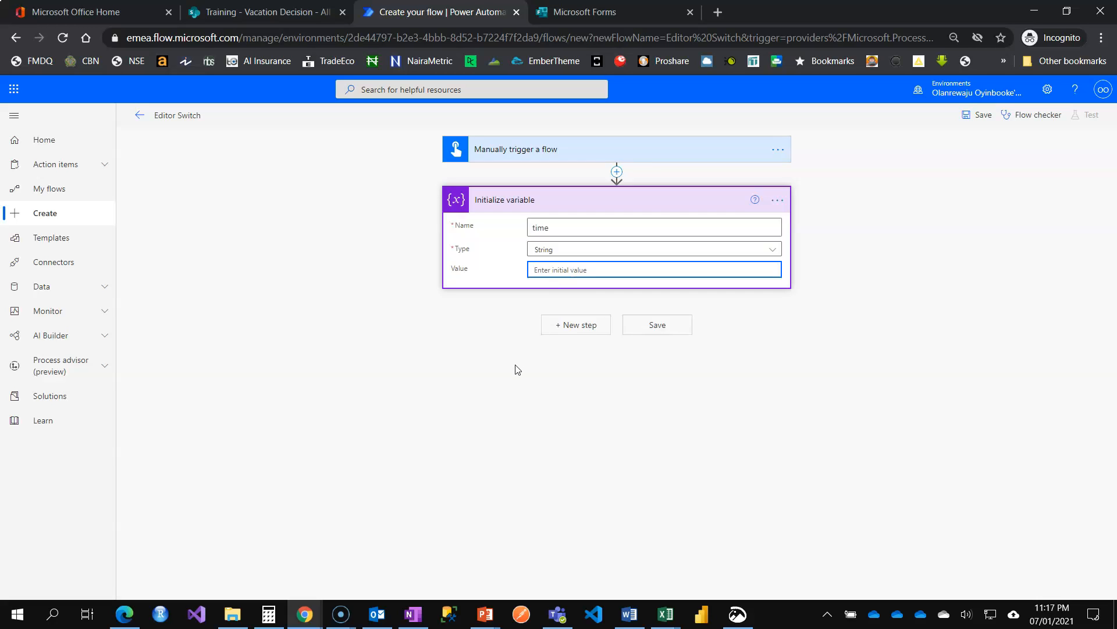
mouse_move(525, 356)
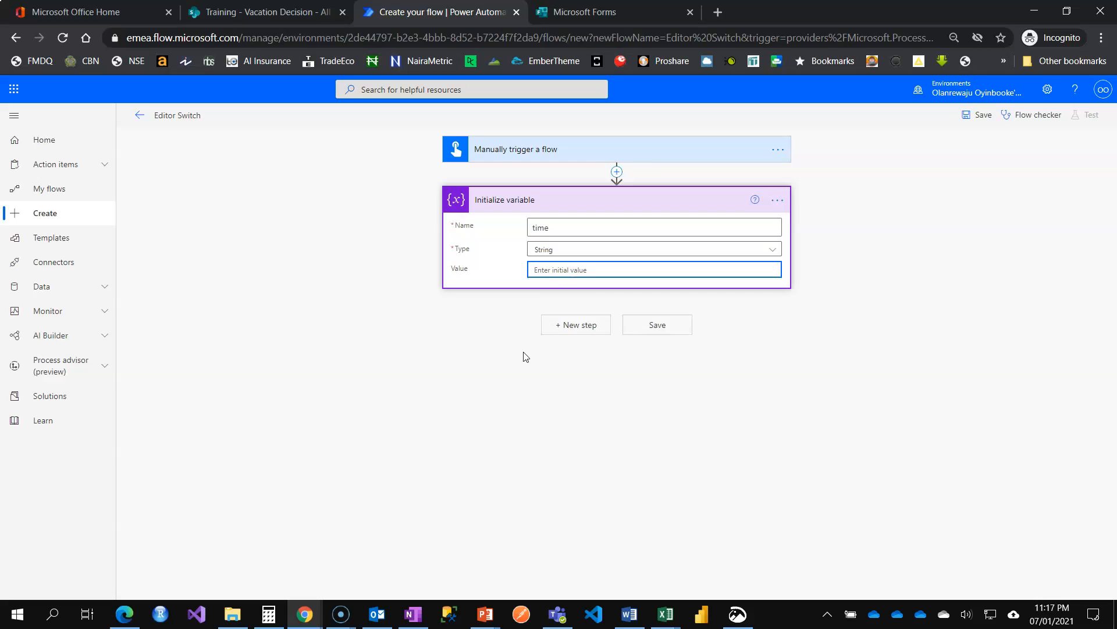
mouse_move(536, 355)
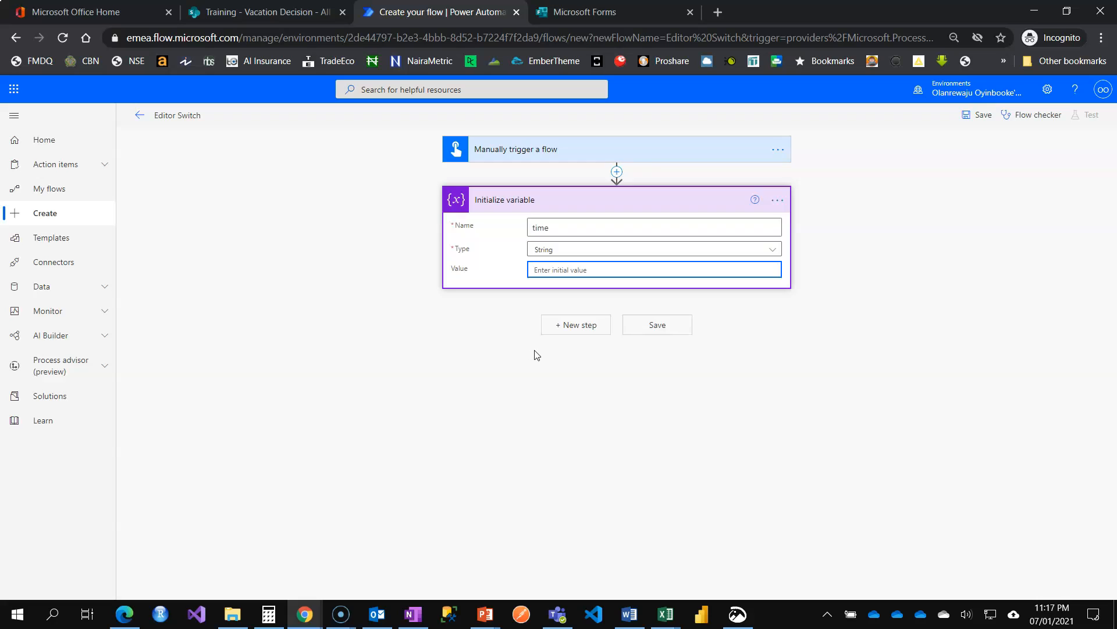
- Reopen the dynamic content panel for the time variable's empty Value field
click(651, 269)
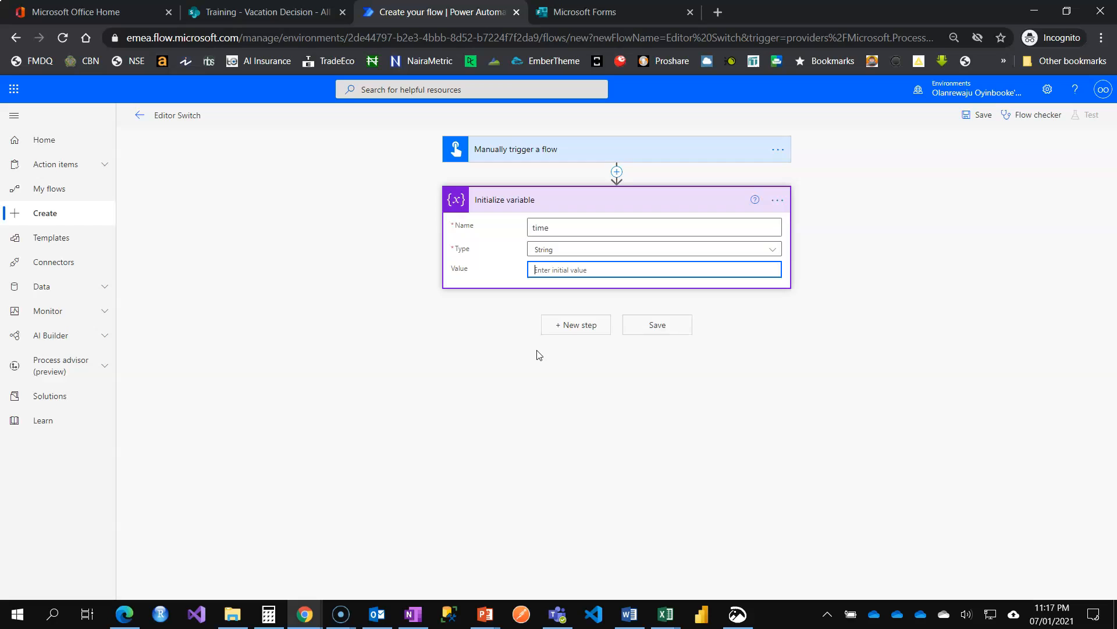
mouse_move(643, 312)
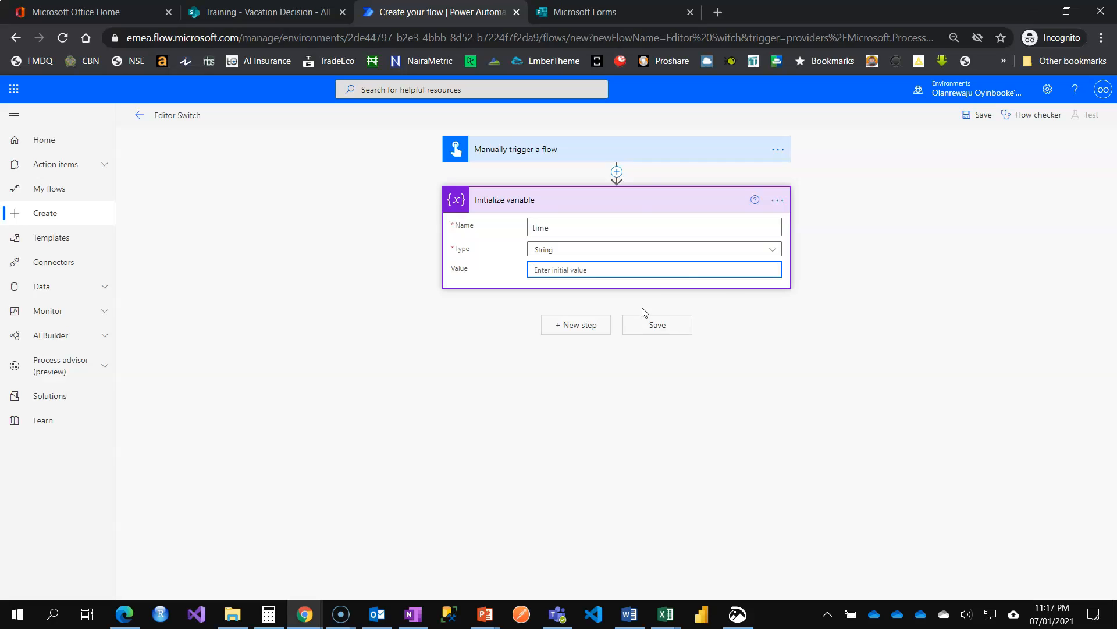
click(653, 268)
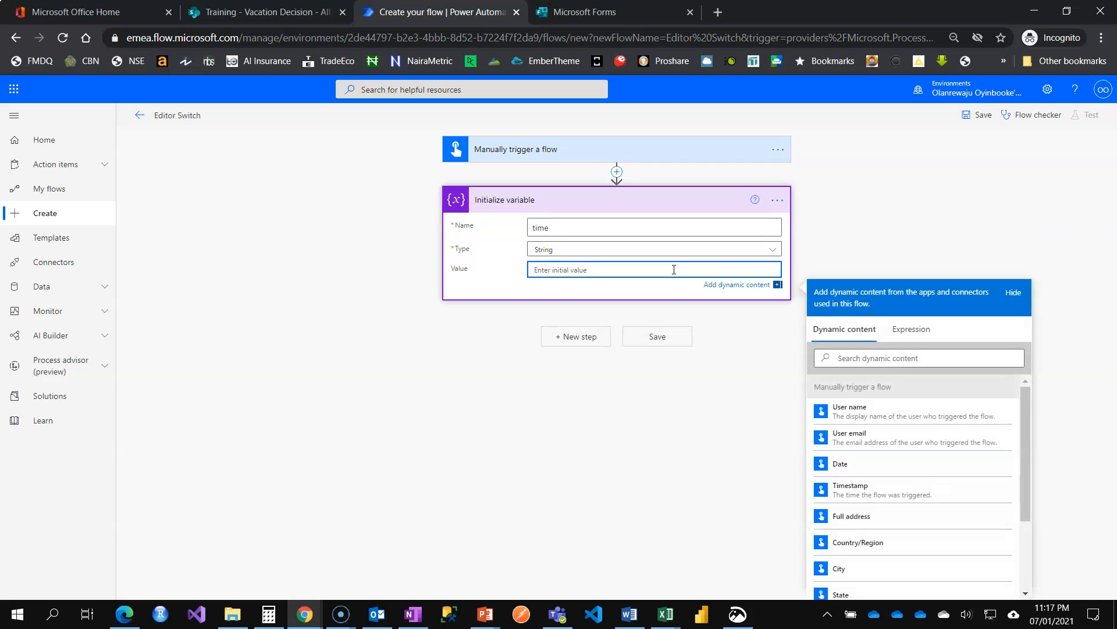
click(910, 328)
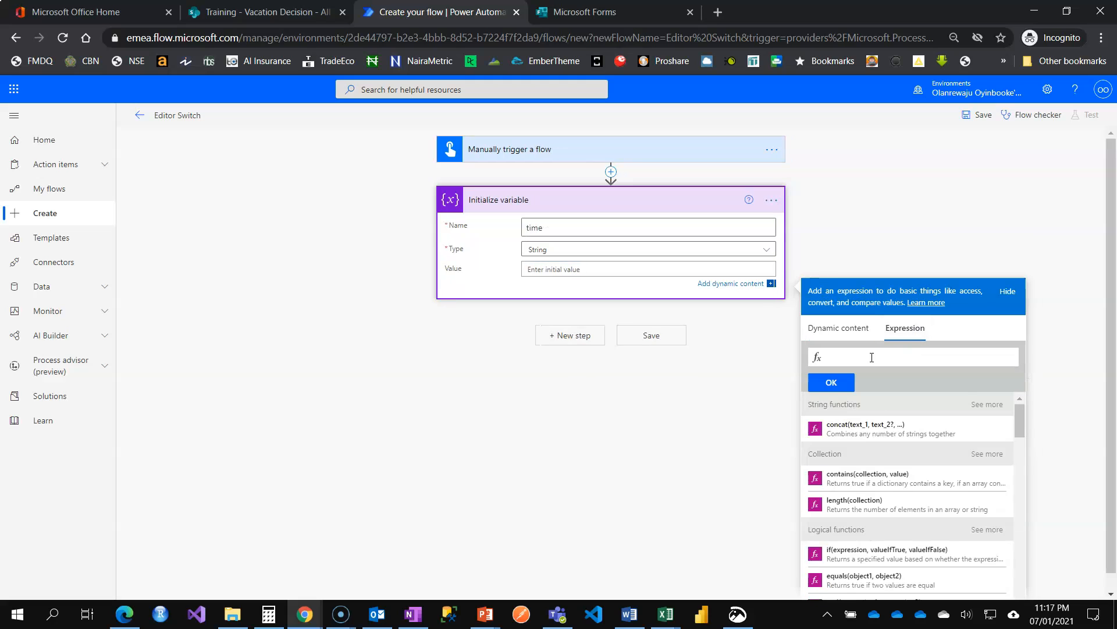
mouse_move(847, 357)
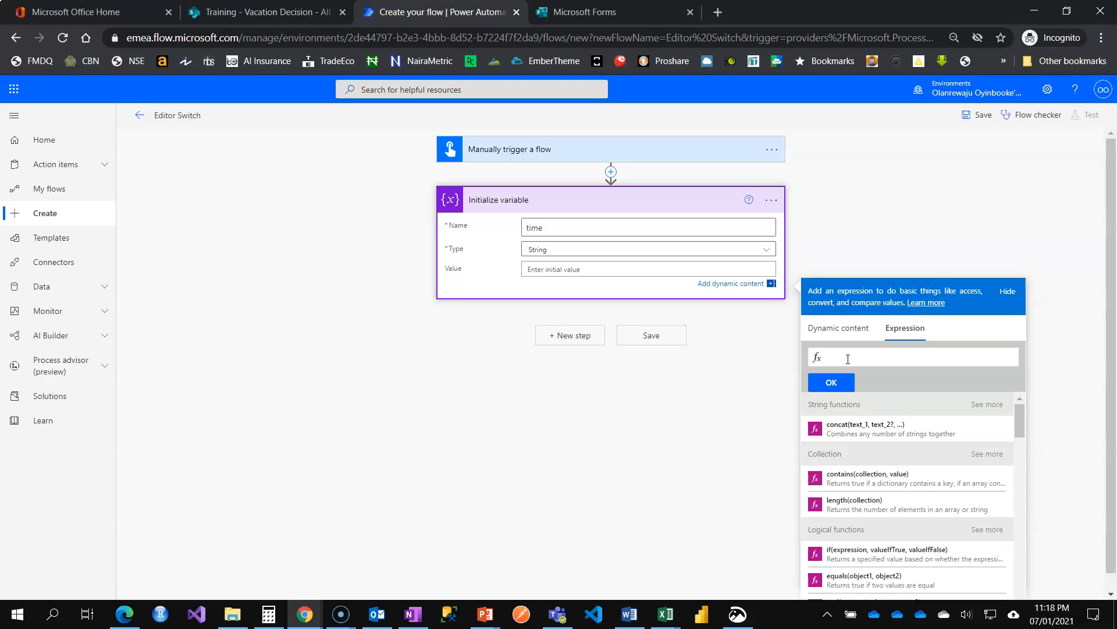
mouse_move(867, 217)
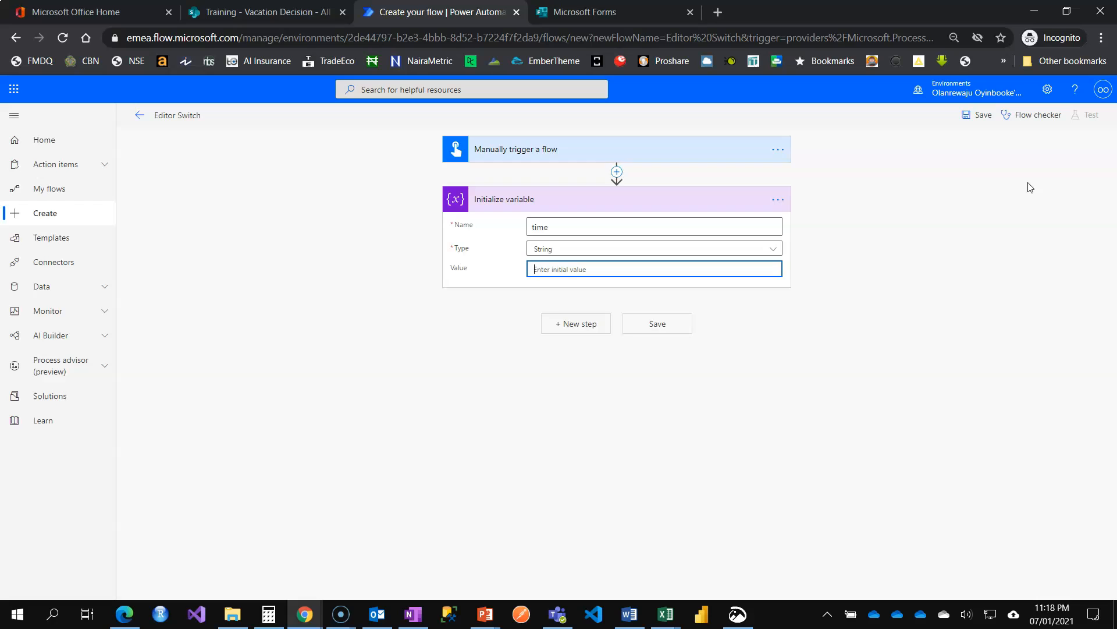
mouse_move(1028, 199)
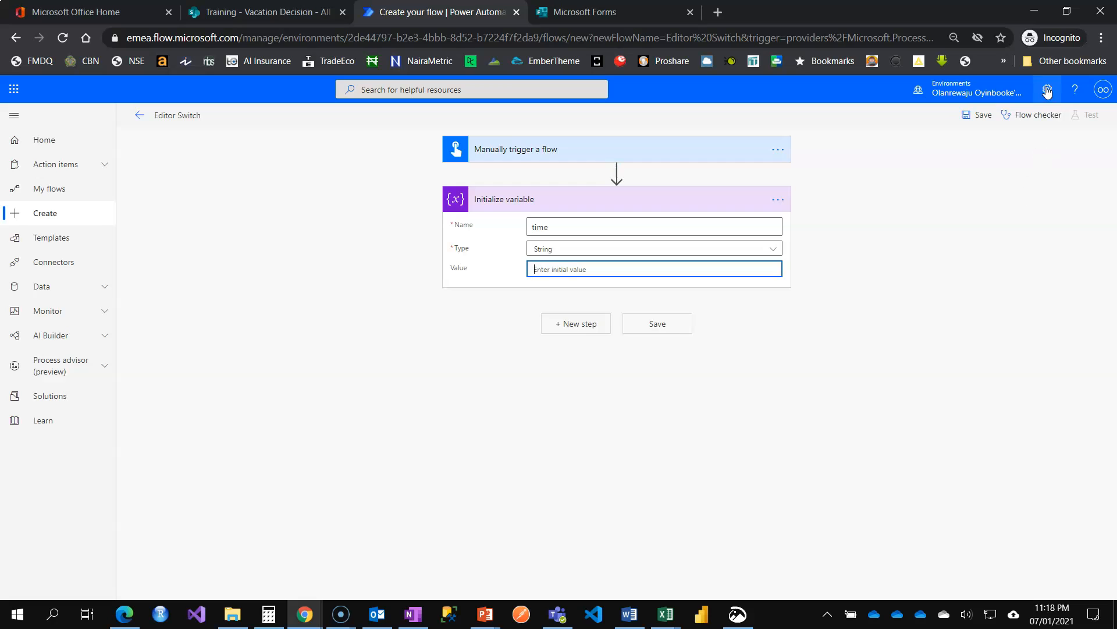
- Open the Power Automate settings pane from the gear icon
click(1047, 90)
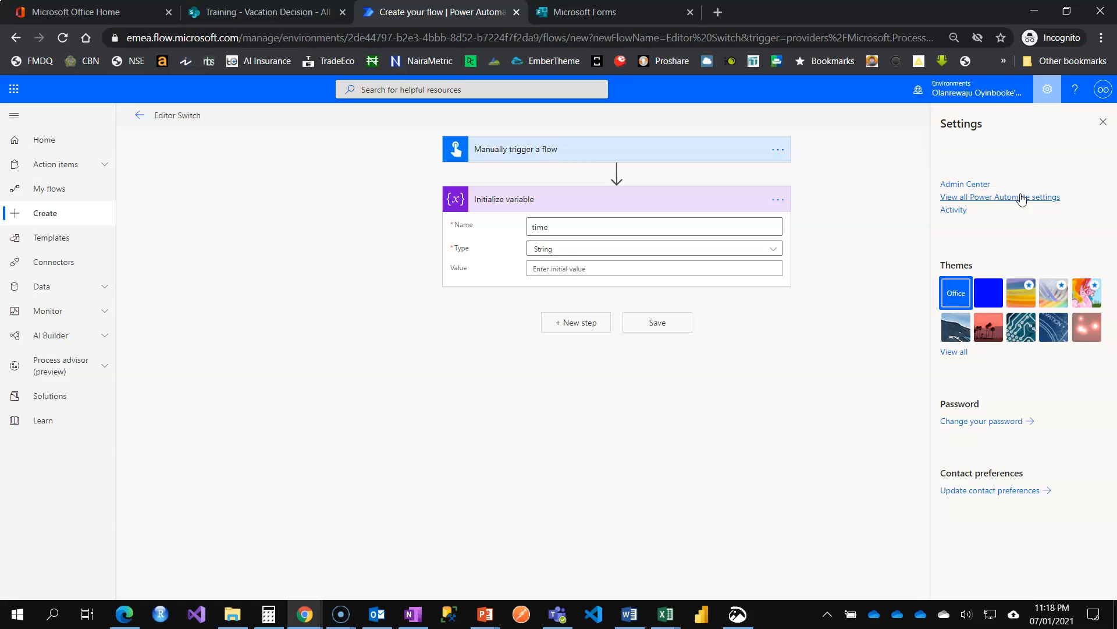
- In all Power Automate settings, switch Experimental Features on and save, reloading the flow editor
click(998, 197)
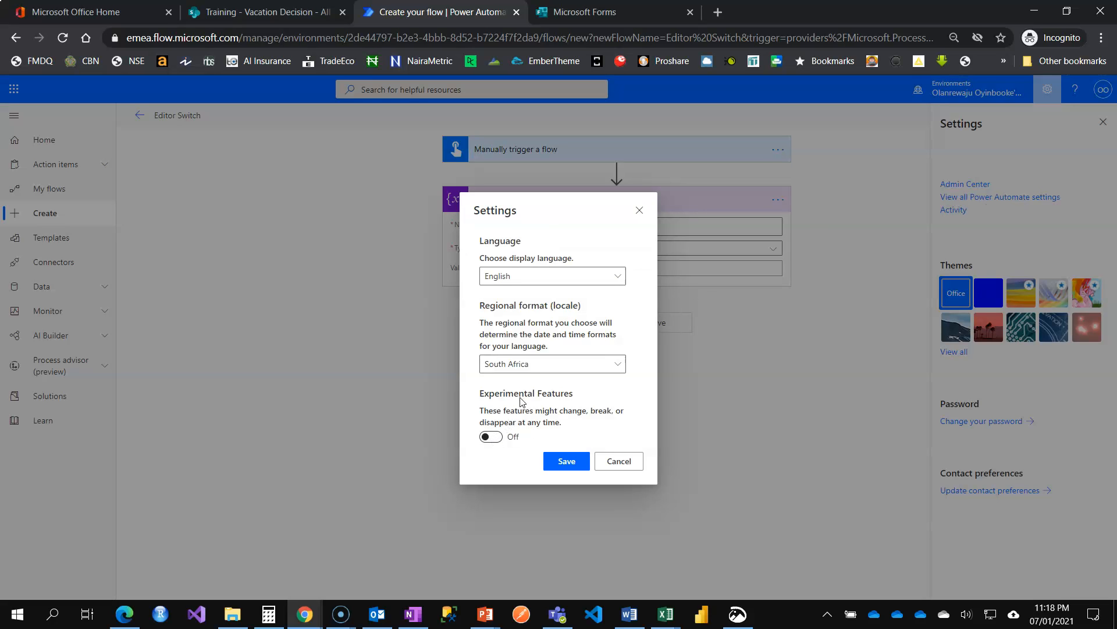
click(490, 437)
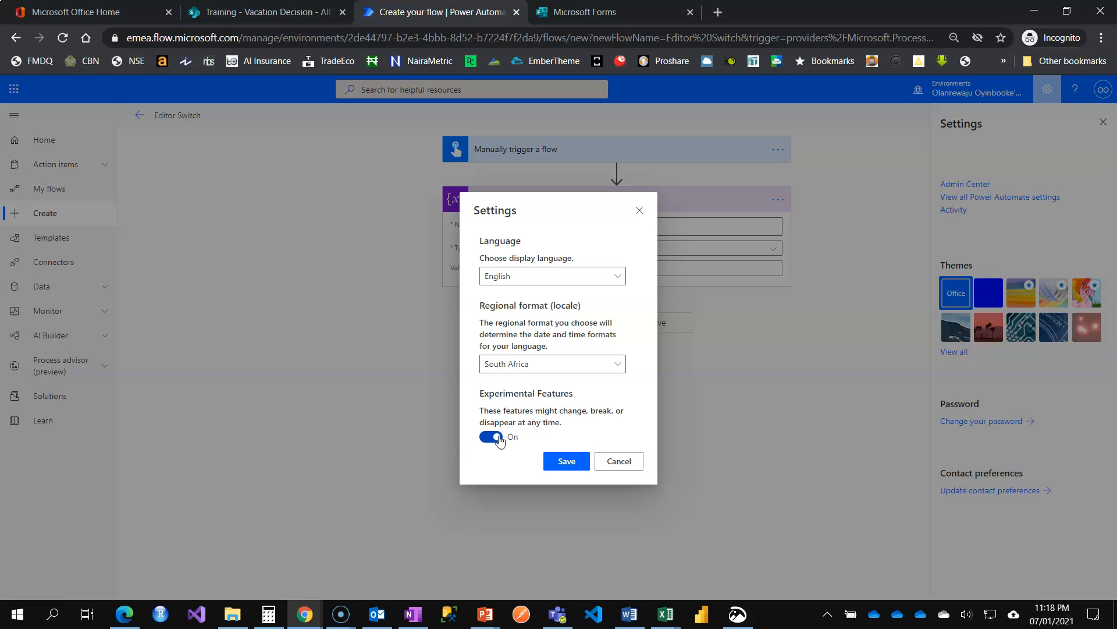
click(490, 436)
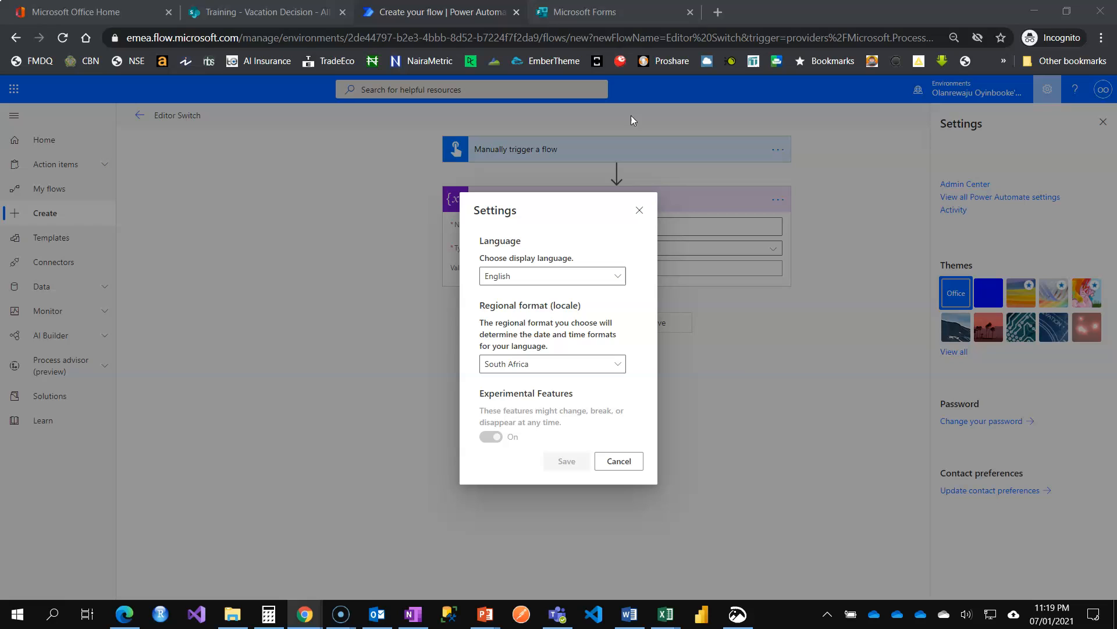
click(490, 437)
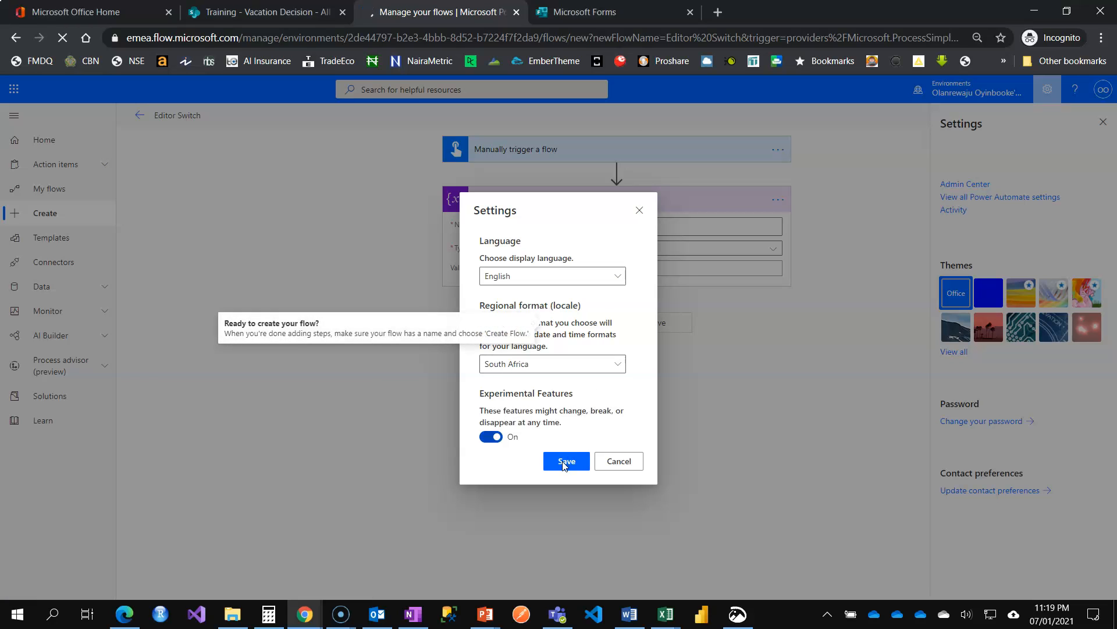
click(565, 461)
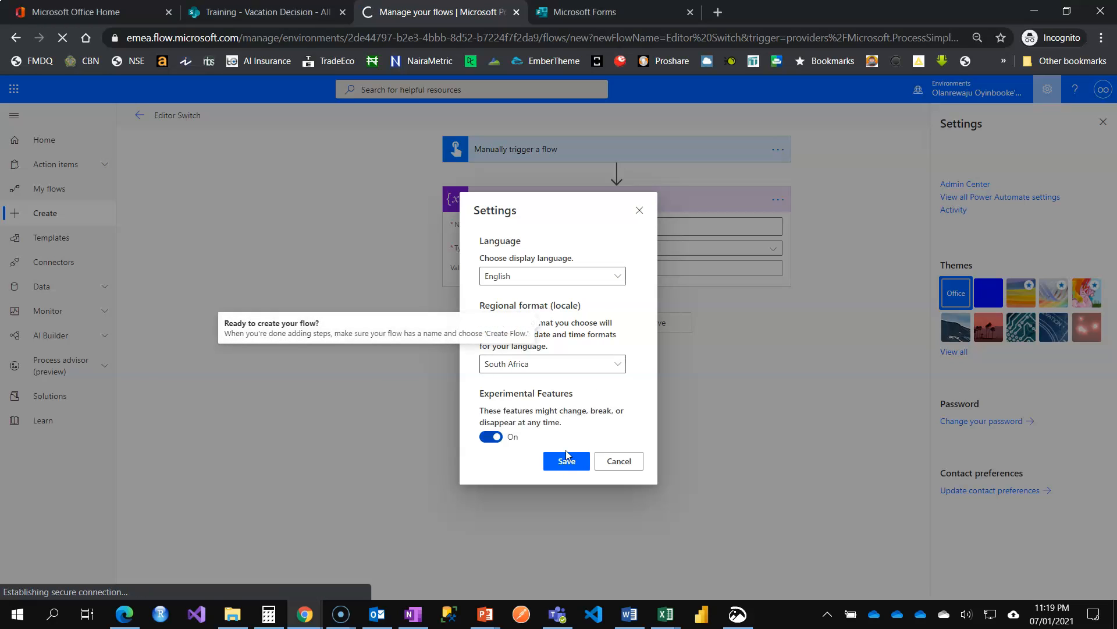
click(566, 461)
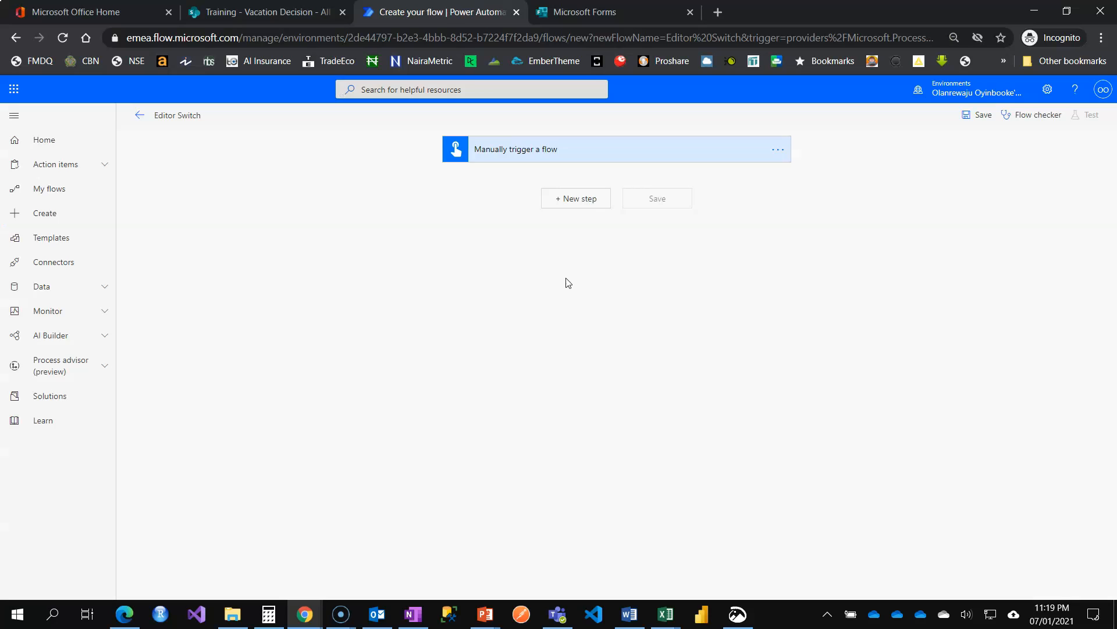
mouse_move(575, 198)
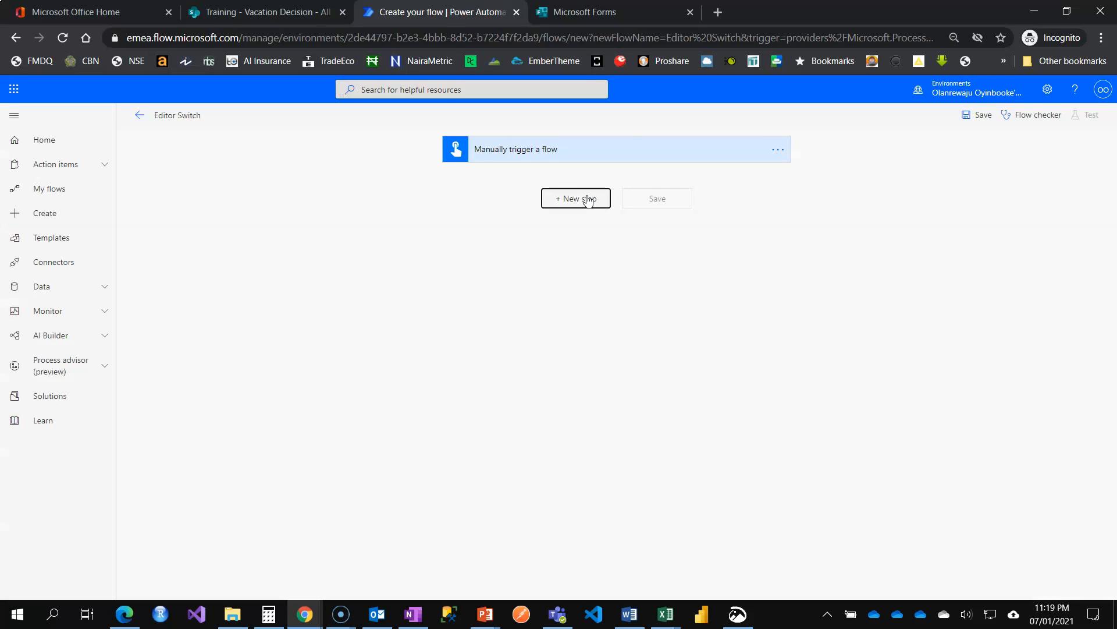
- Add a new Initialize variable step after the trigger via an 'initialize' action search
click(575, 198)
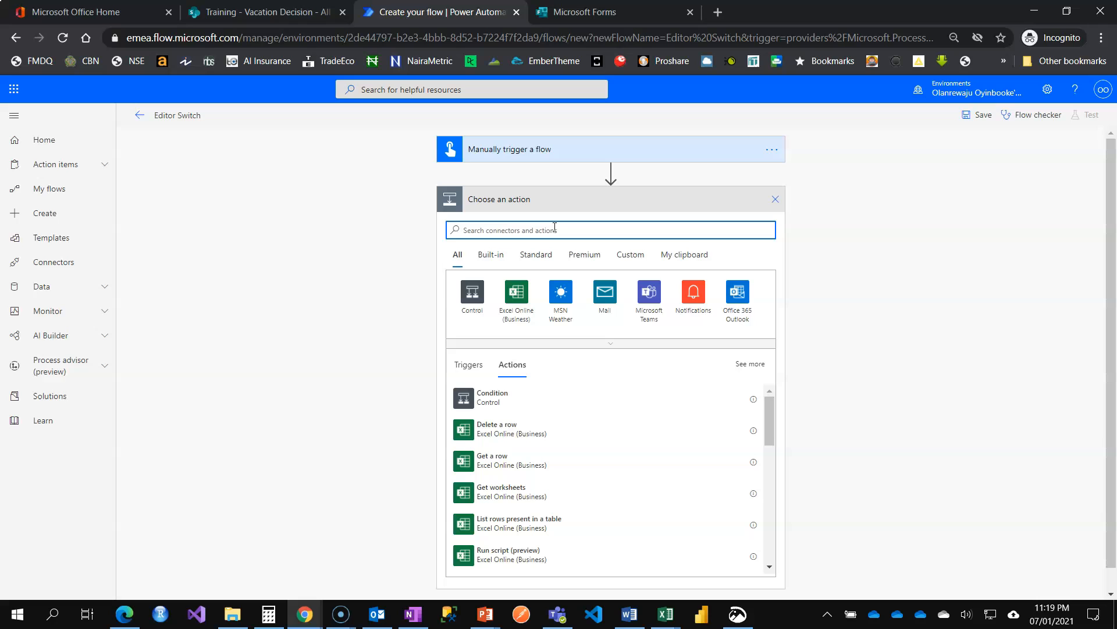
text(i)
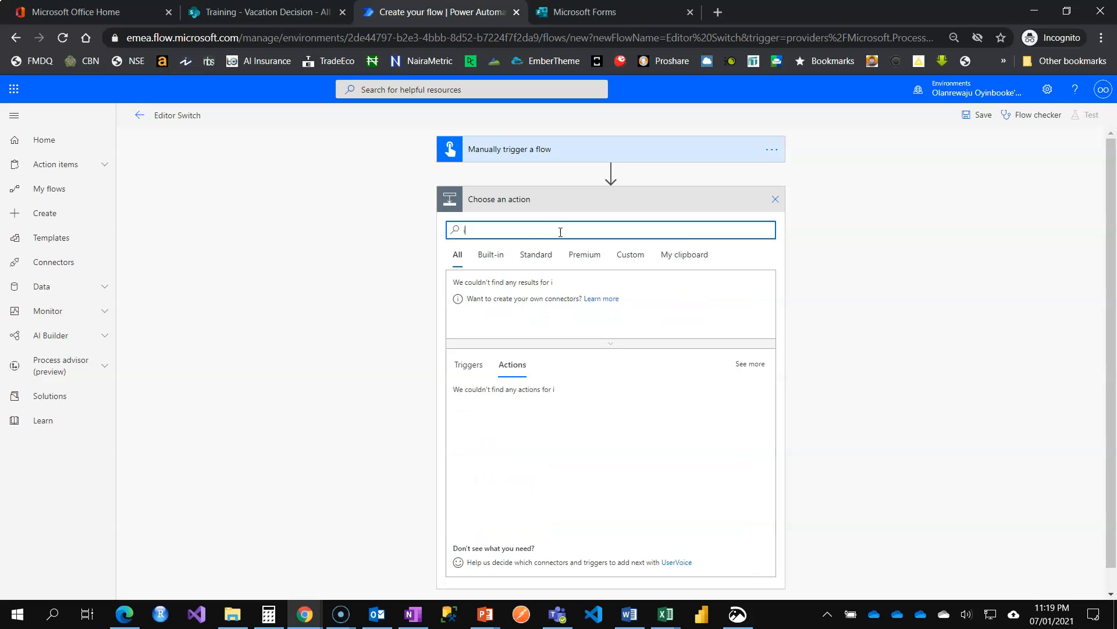
text(initialize)
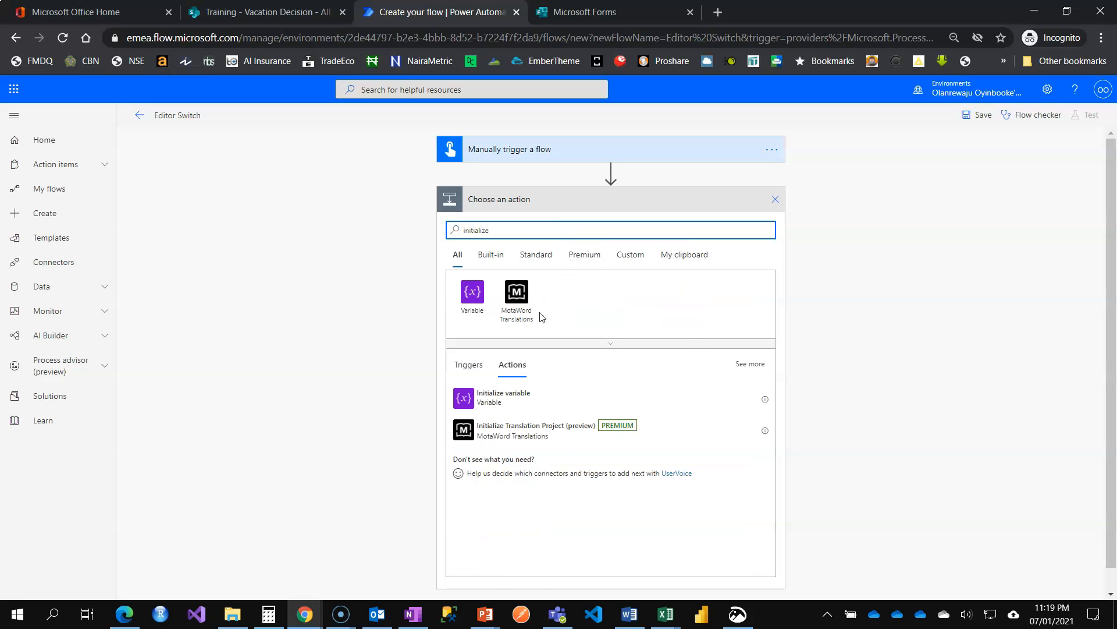
click(503, 396)
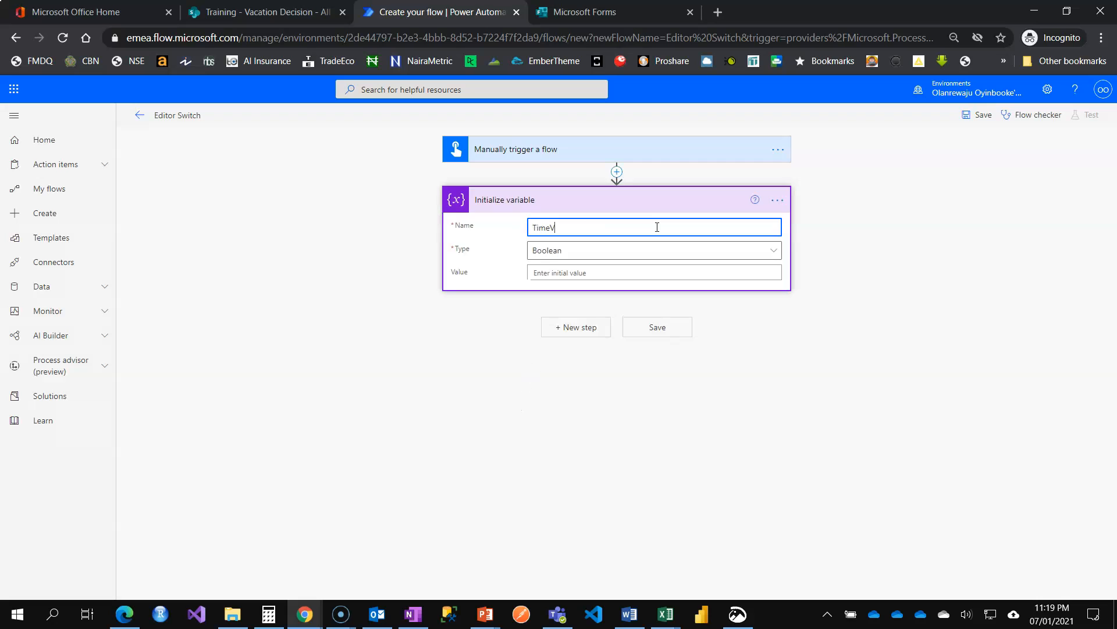
- Set the TimeValue variable's type to String and move to its initial value
click(650, 250)
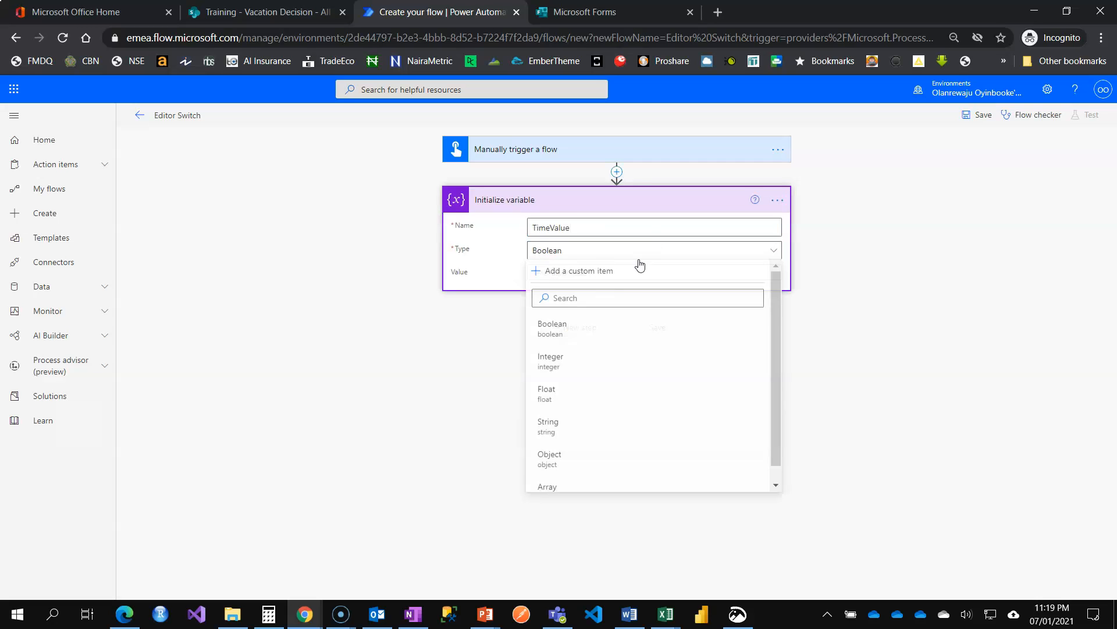
mouse_move(574, 395)
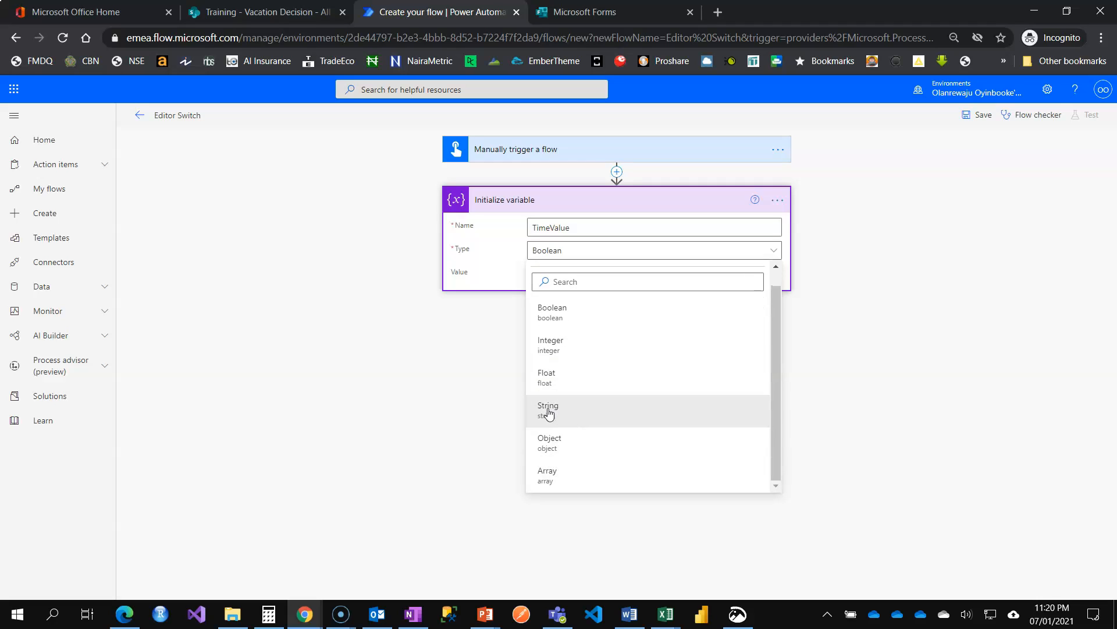
click(549, 405)
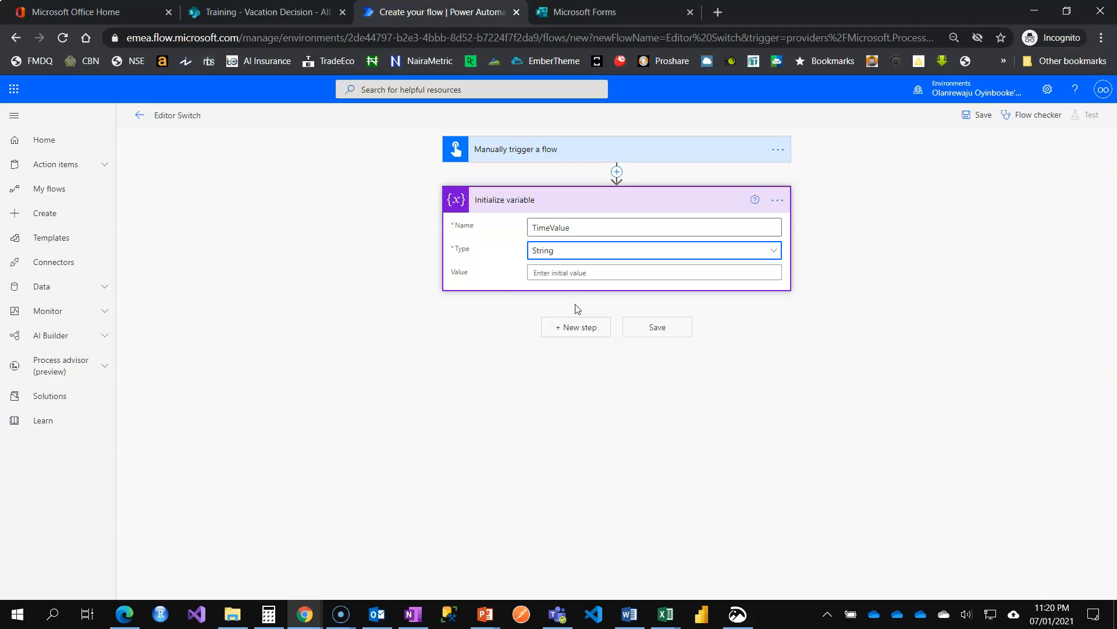
click(653, 273)
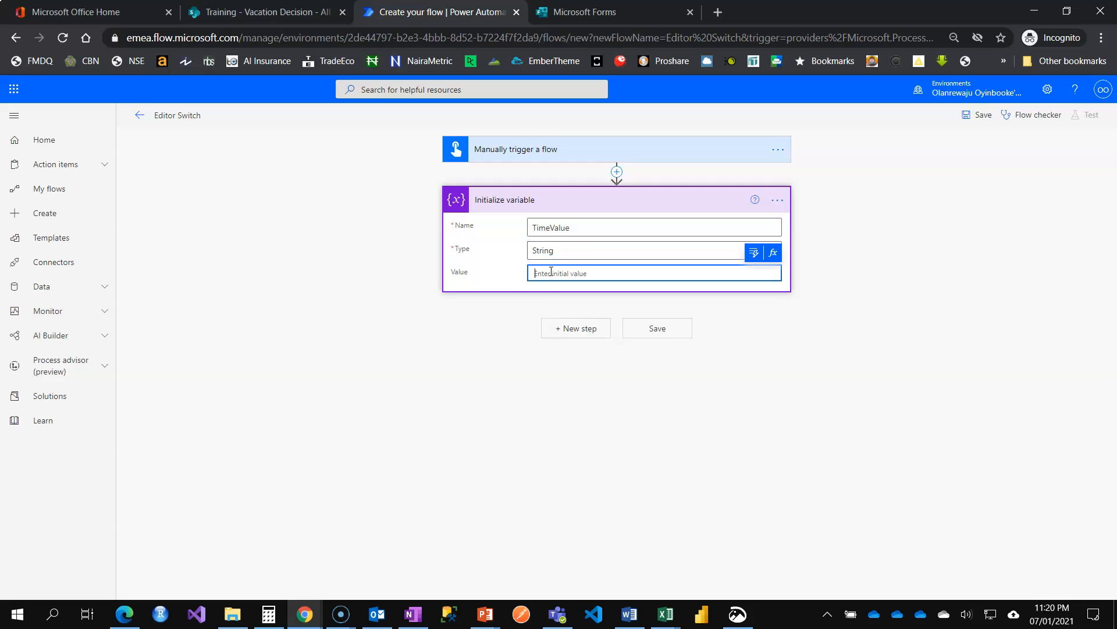
mouse_move(804, 299)
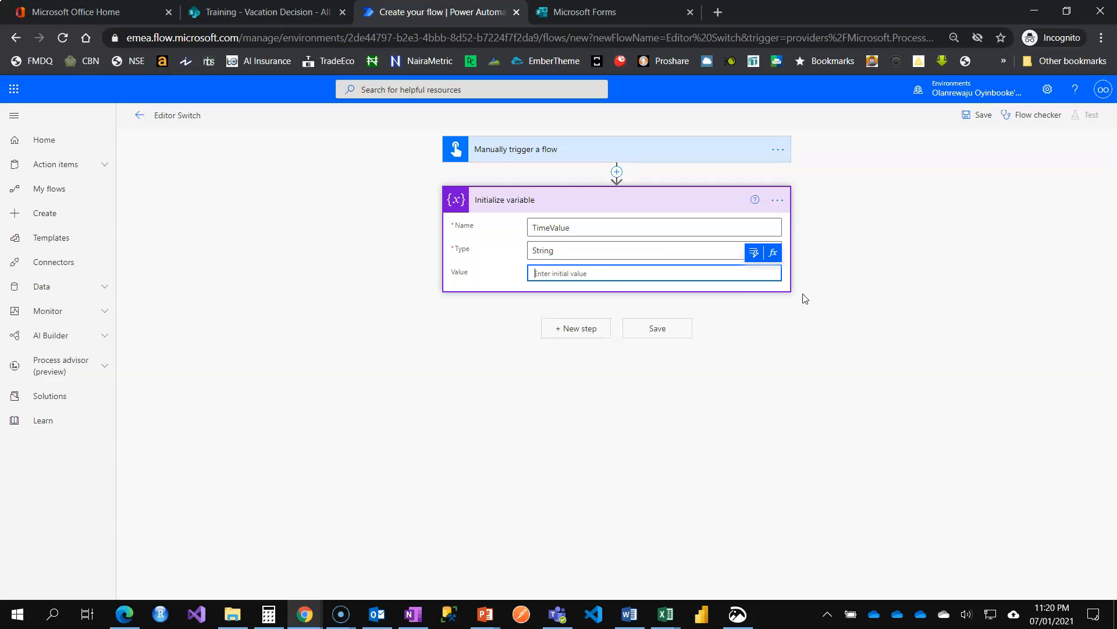
mouse_move(834, 361)
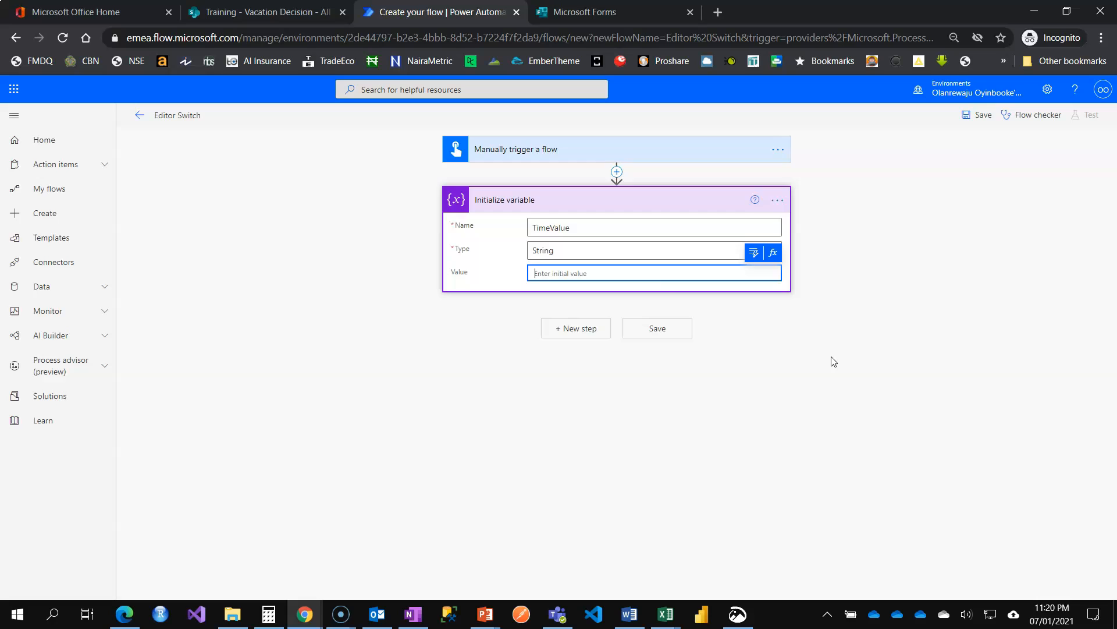
mouse_move(640, 272)
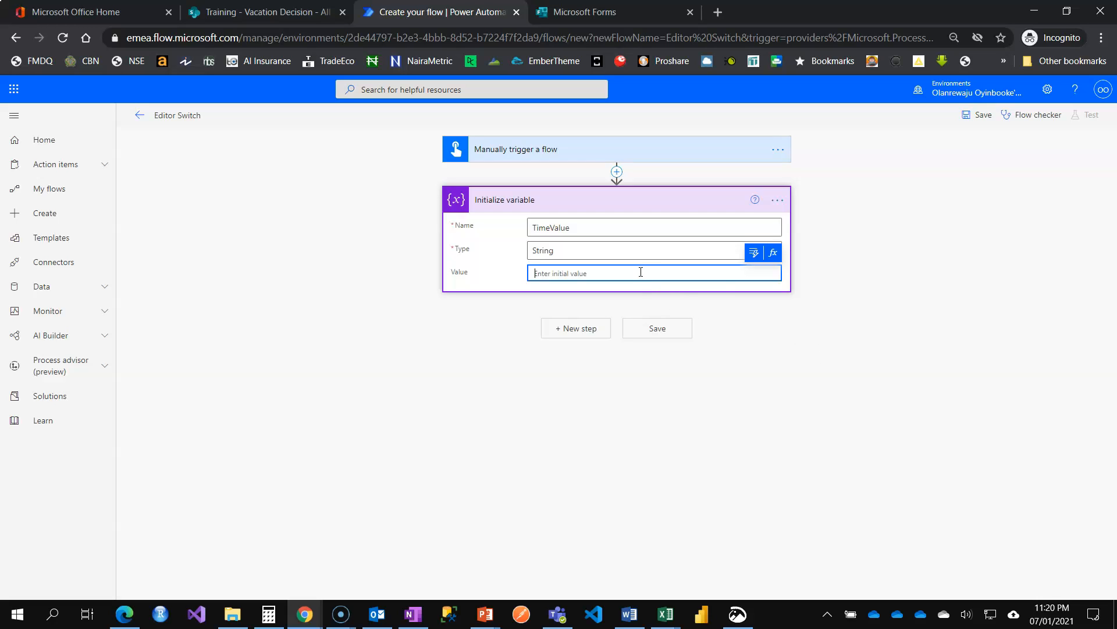
mouse_move(643, 266)
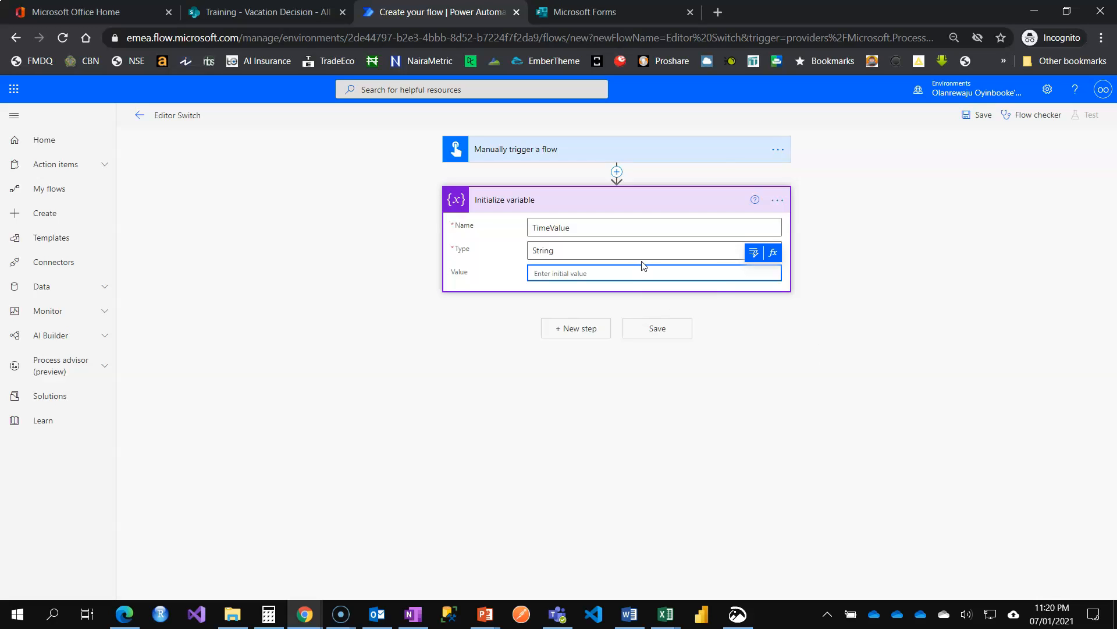
mouse_move(773, 252)
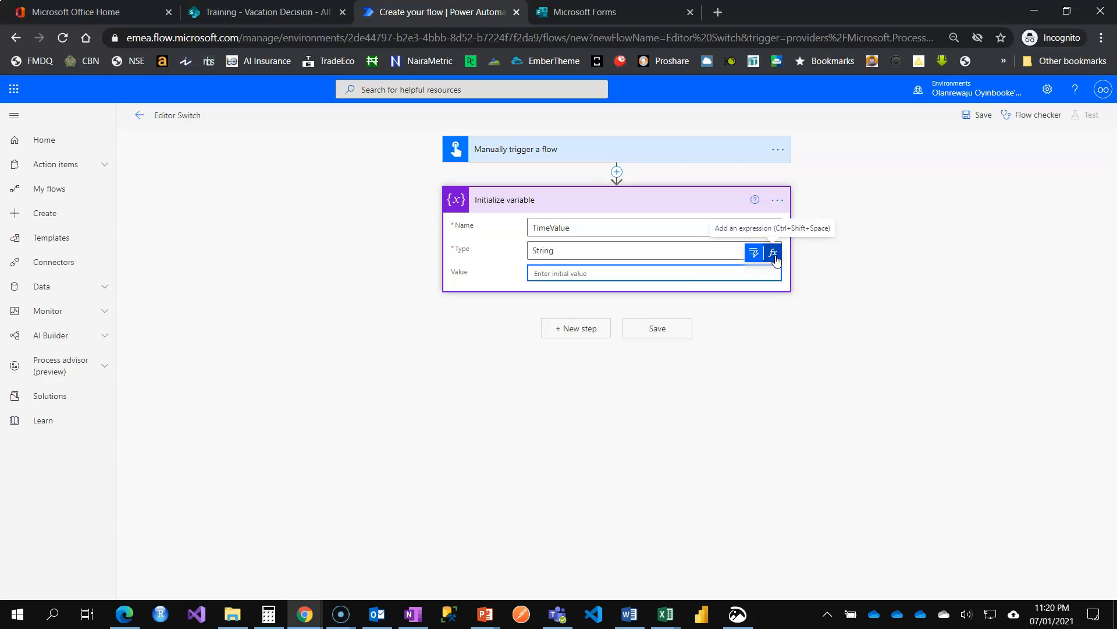
- Insert the formatDateTime function into TimeValue's expression and browse the dynamic trigger values
click(773, 252)
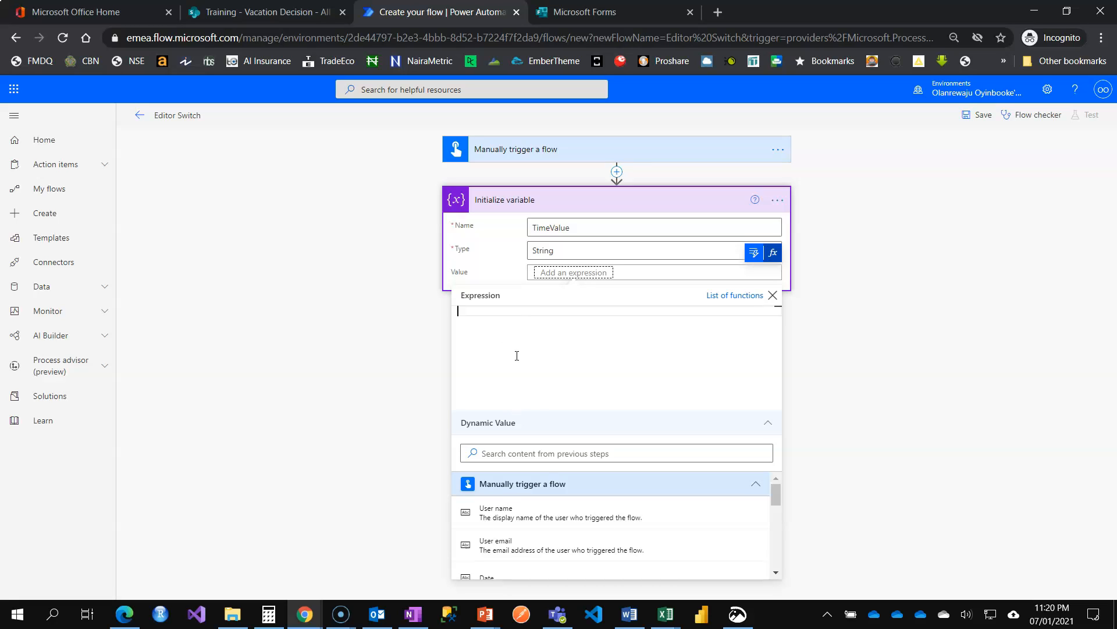
mouse_move(554, 330)
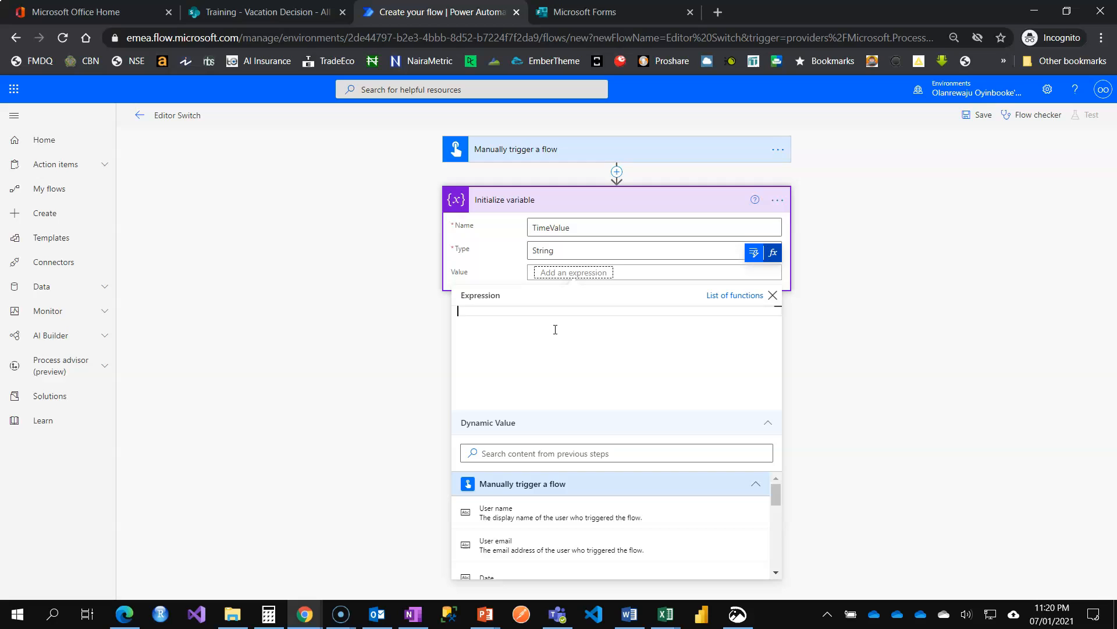
text(forma)
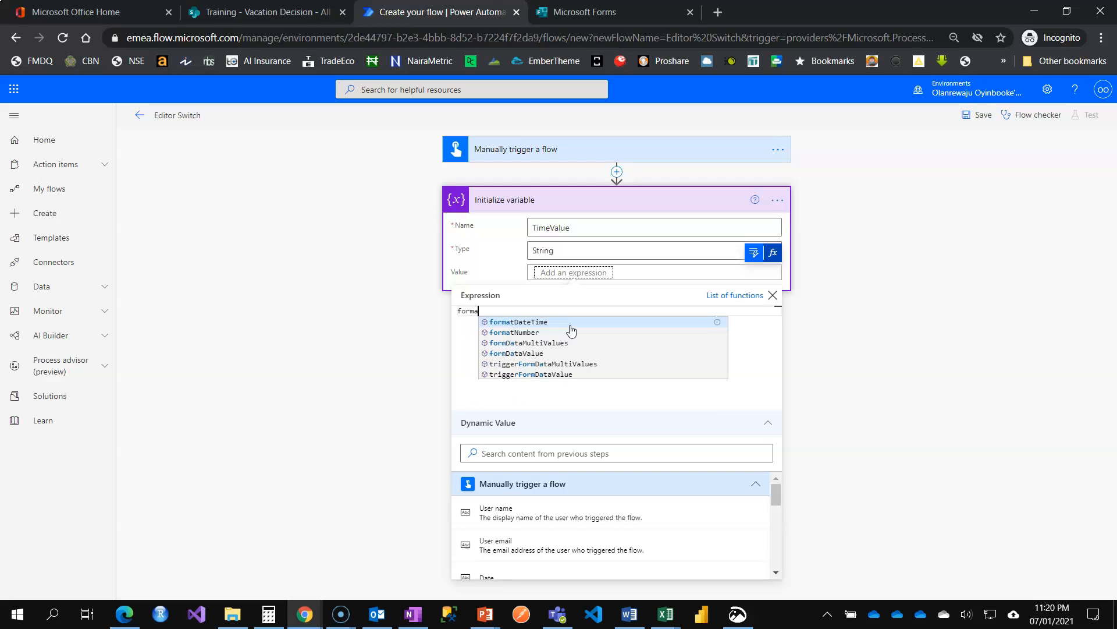
click(516, 321)
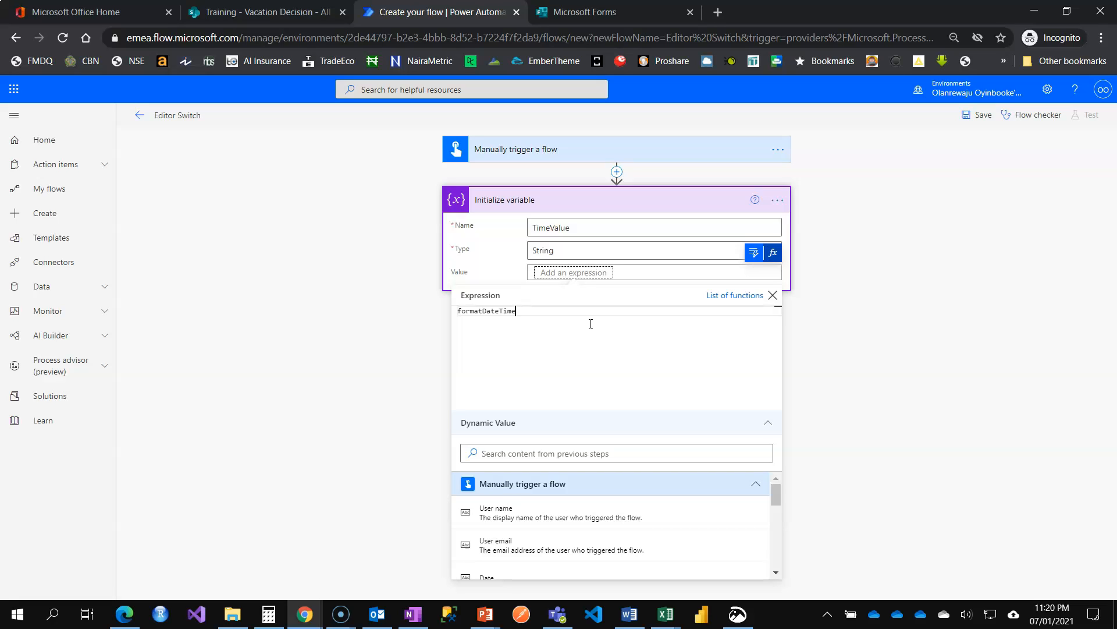
mouse_move(396, 330)
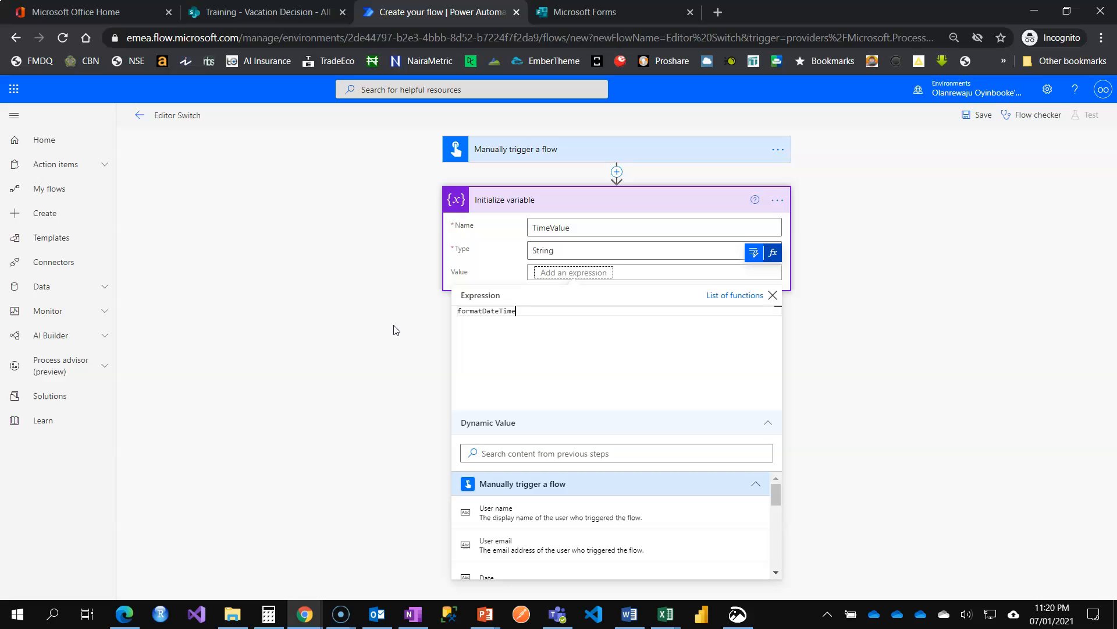
mouse_move(530, 494)
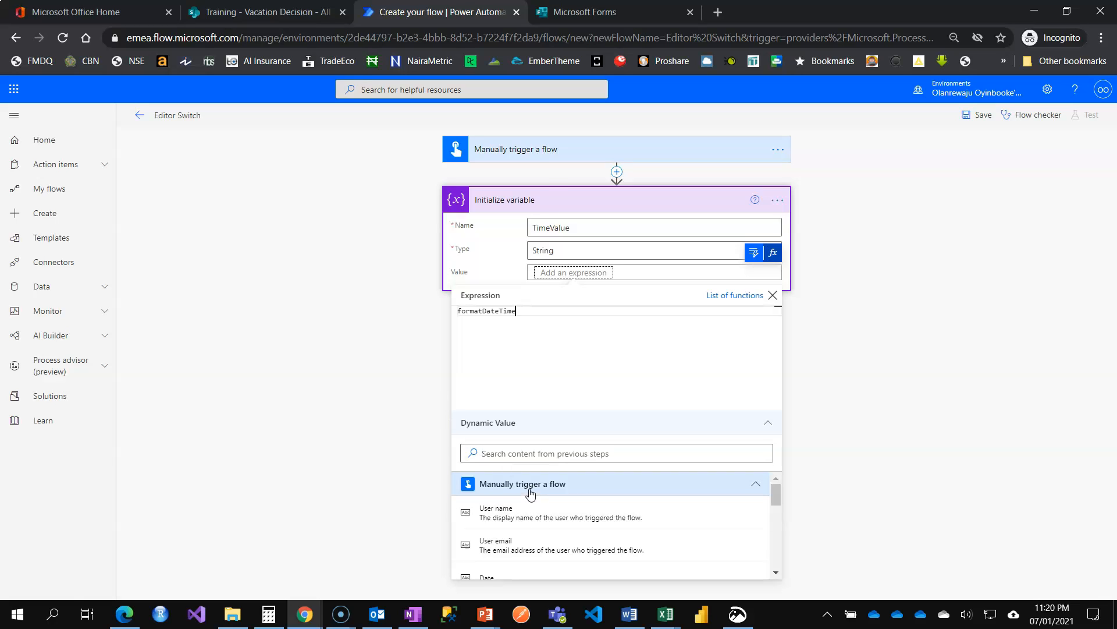
mouse_move(539, 149)
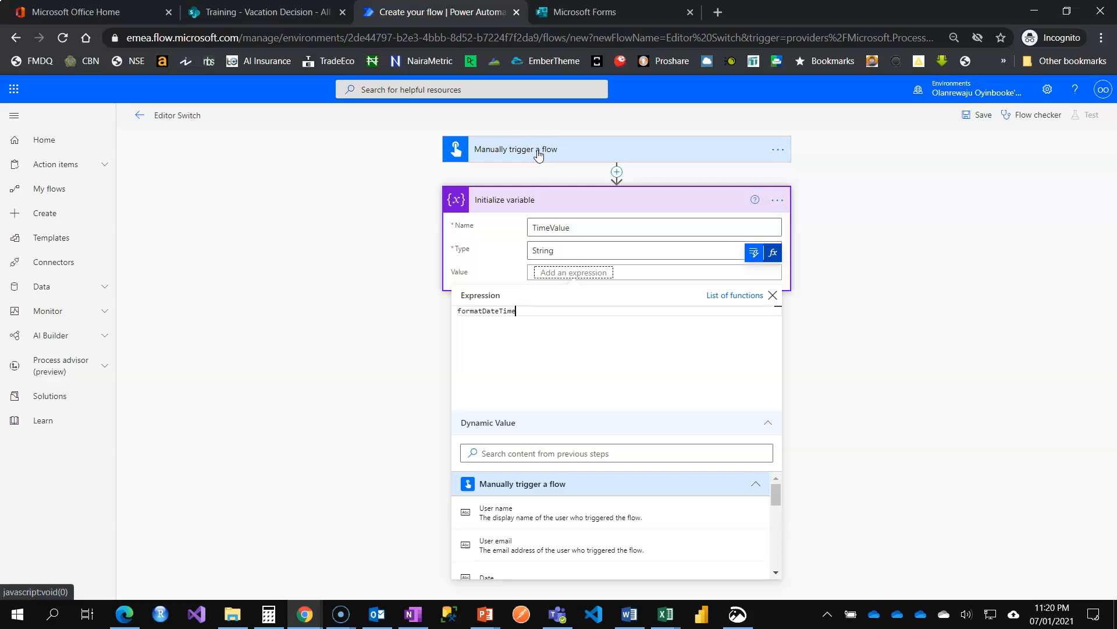
mouse_move(539, 485)
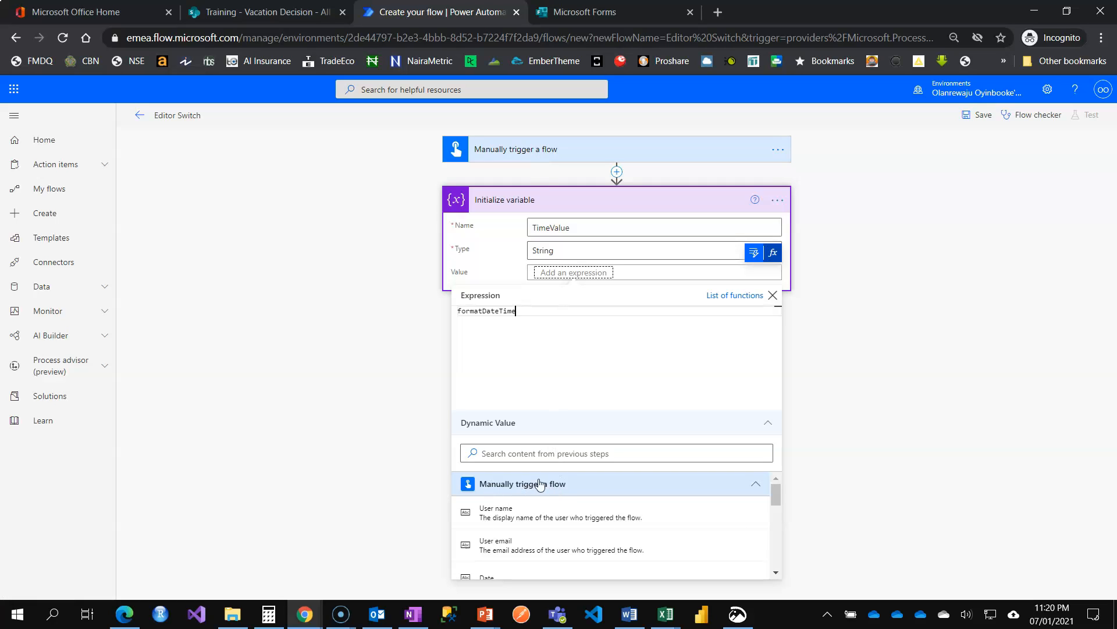
scroll(down, 3)
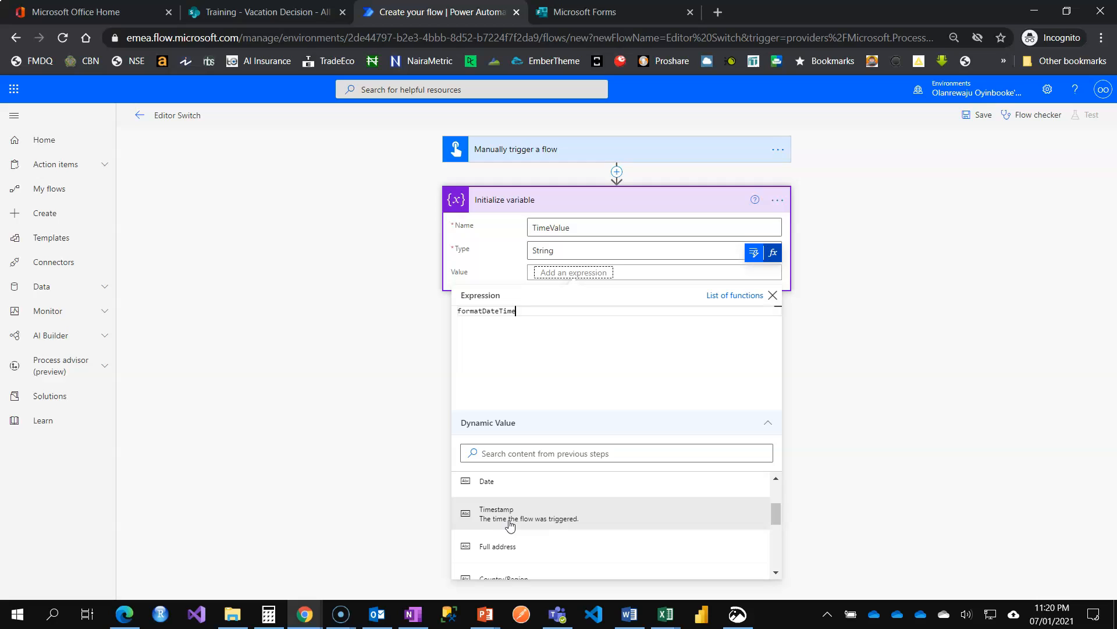
scroll(down, 3)
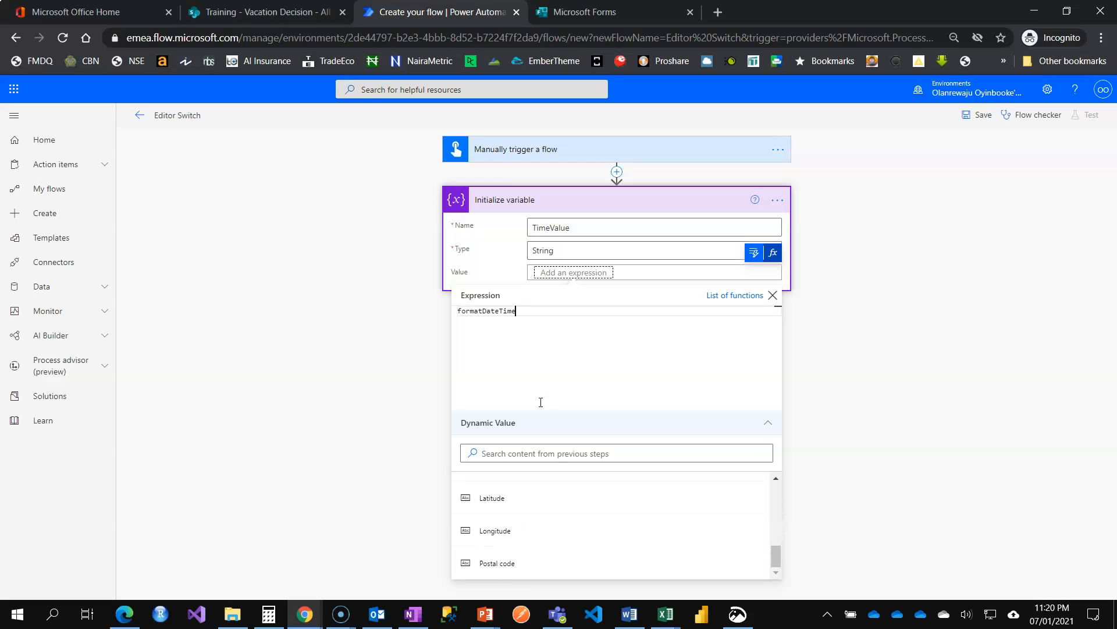
mouse_move(545, 292)
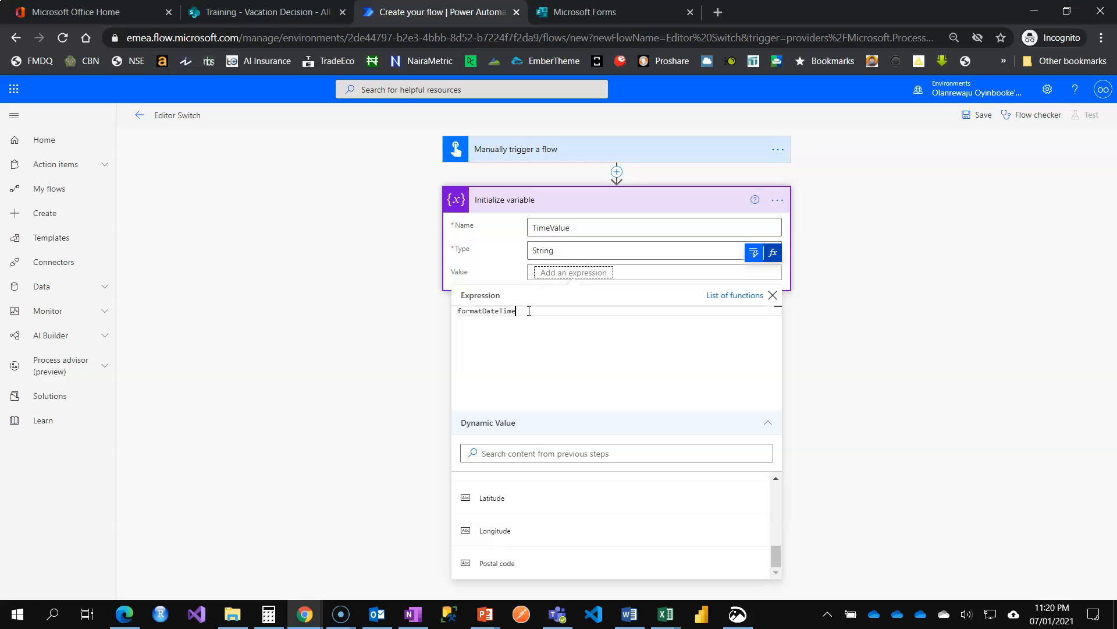
mouse_move(782, 345)
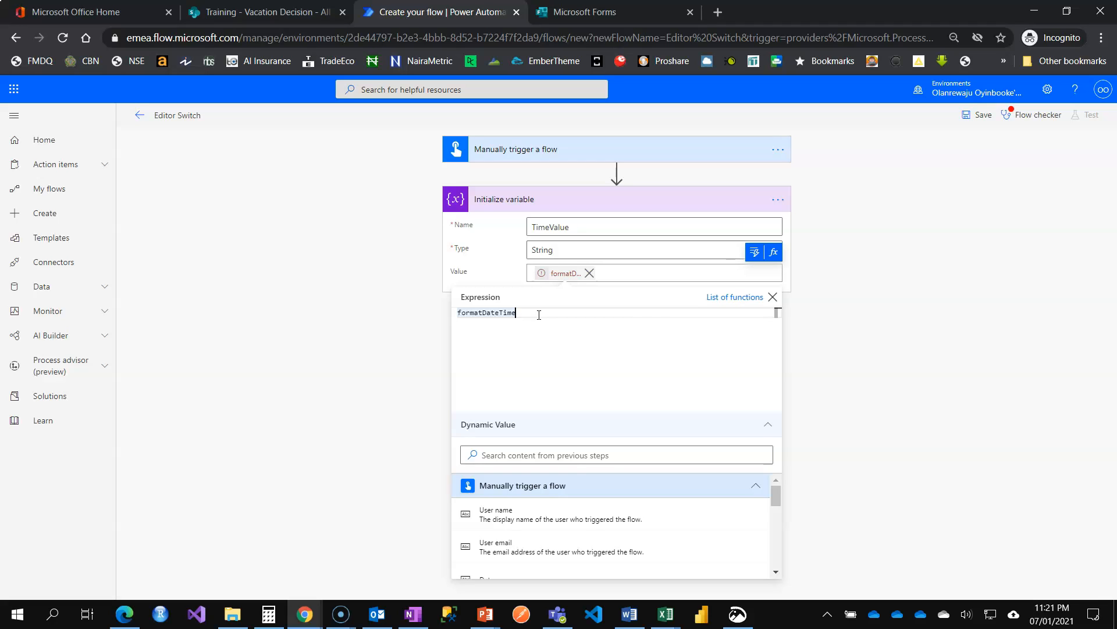
mouse_move(596, 289)
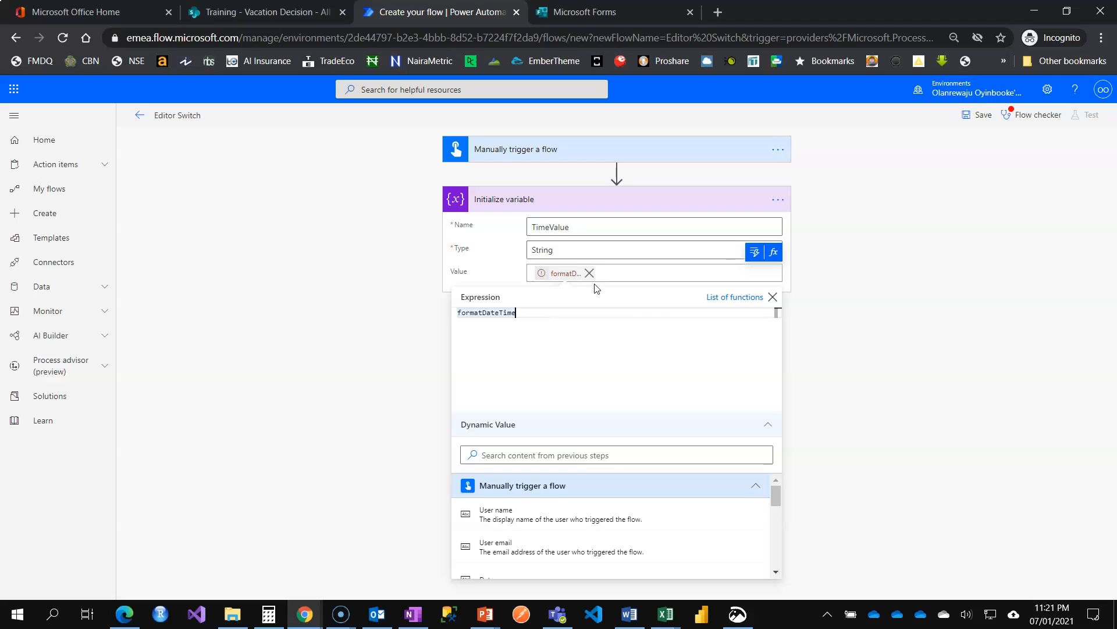